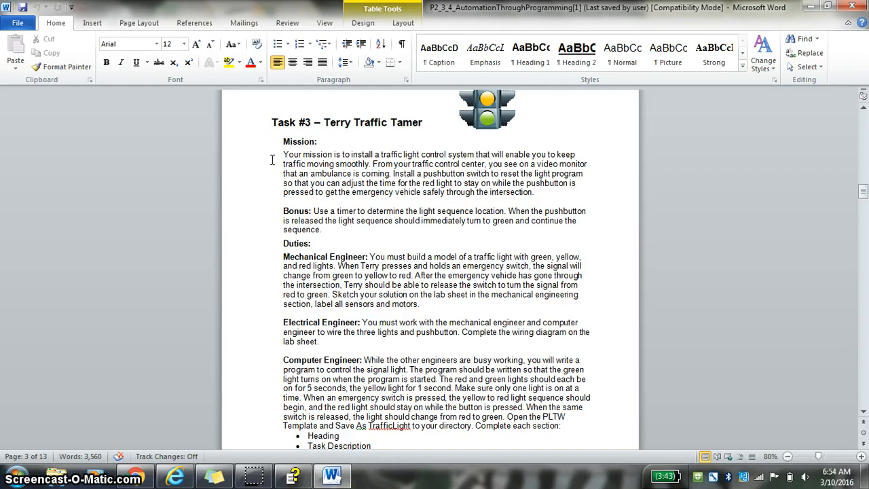
mouse_move(714, 54)
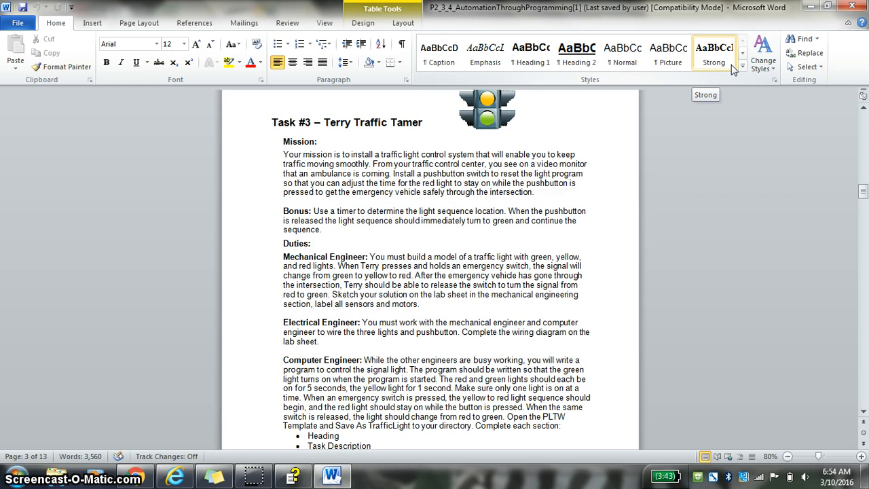
mouse_move(136, 119)
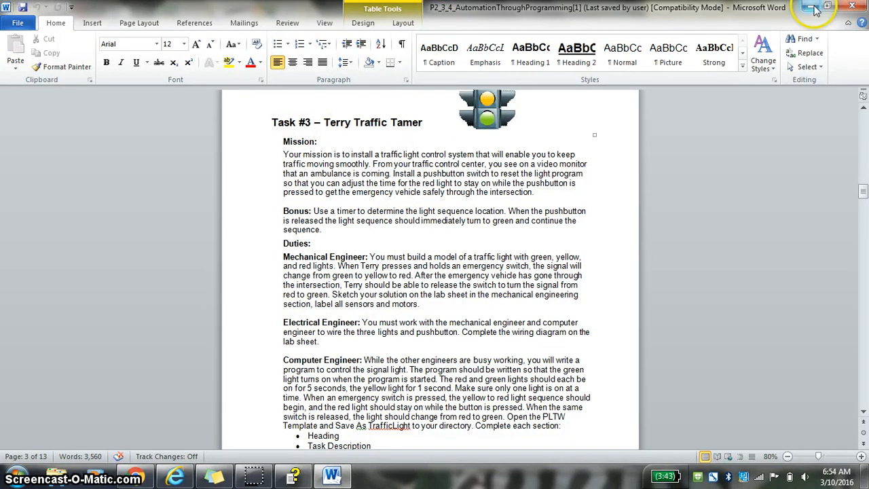
Decline the ROBOTC update, maximize ROBOTC, and start a new file with empty task main
left_click(812, 7)
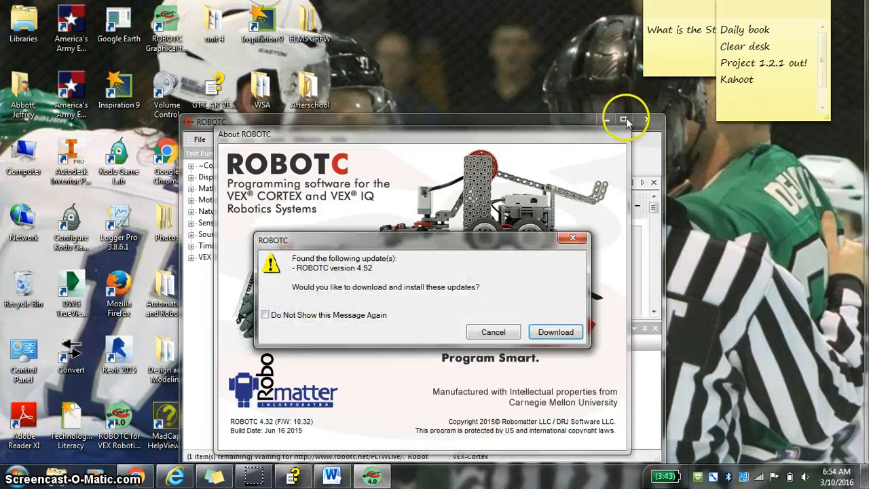
left_click(623, 119)
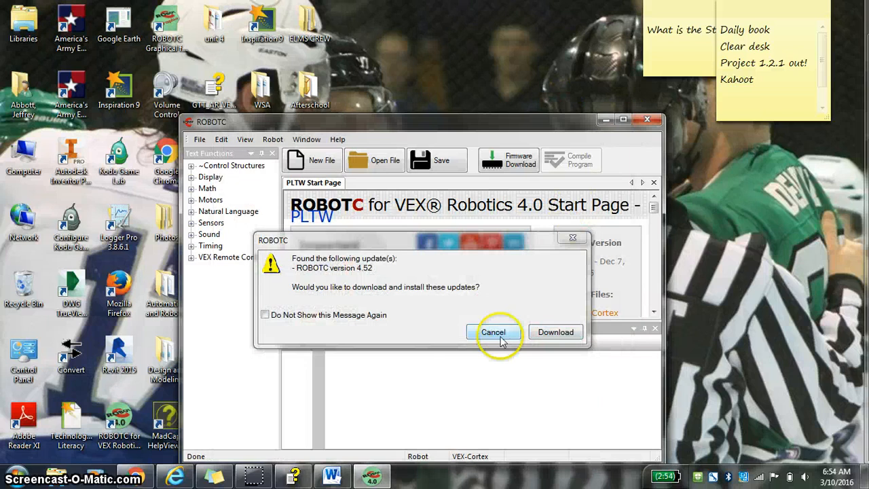
left_click(494, 332)
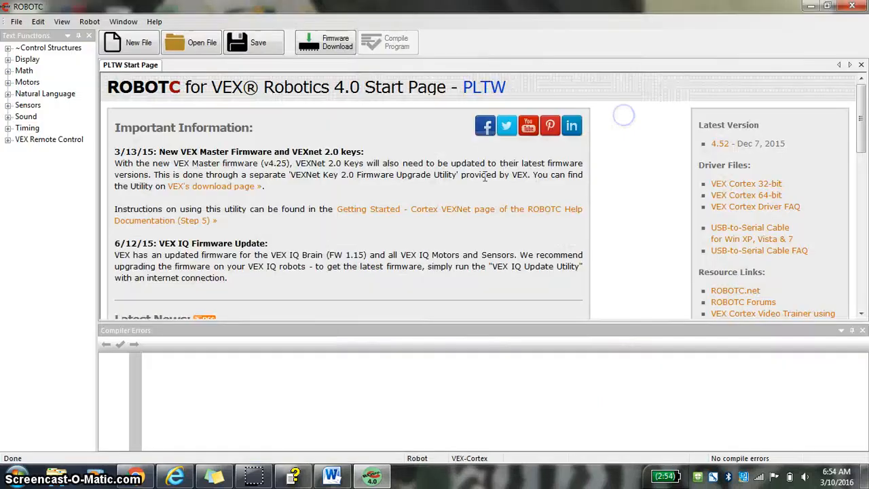
left_click(138, 42)
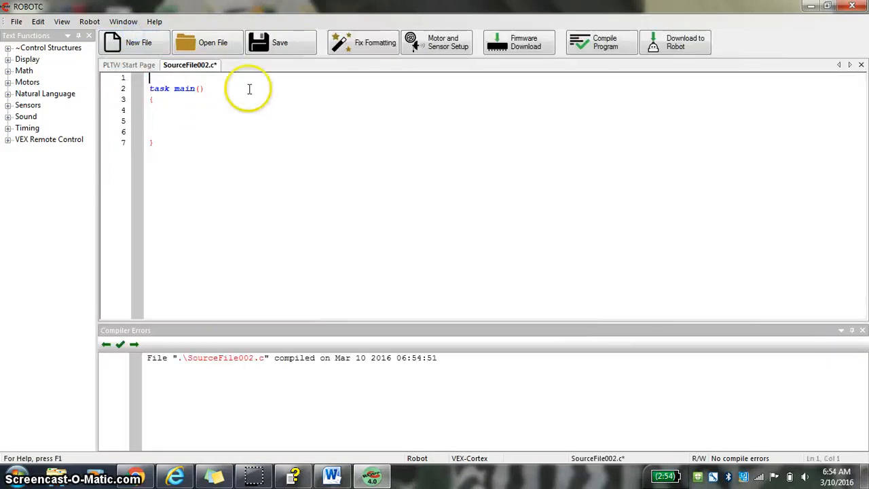
Open Motor and Sensor Setup, then launch Microsoft PowerPoint 2010
left_click(436, 42)
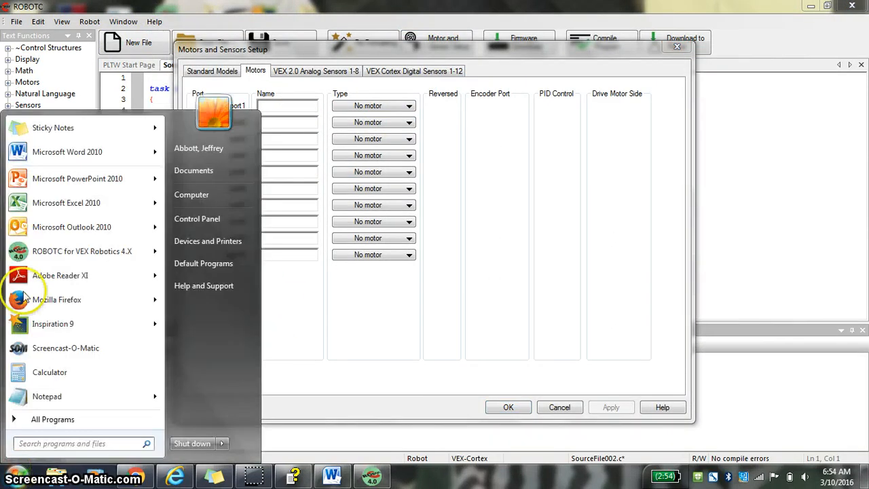
mouse_move(76, 179)
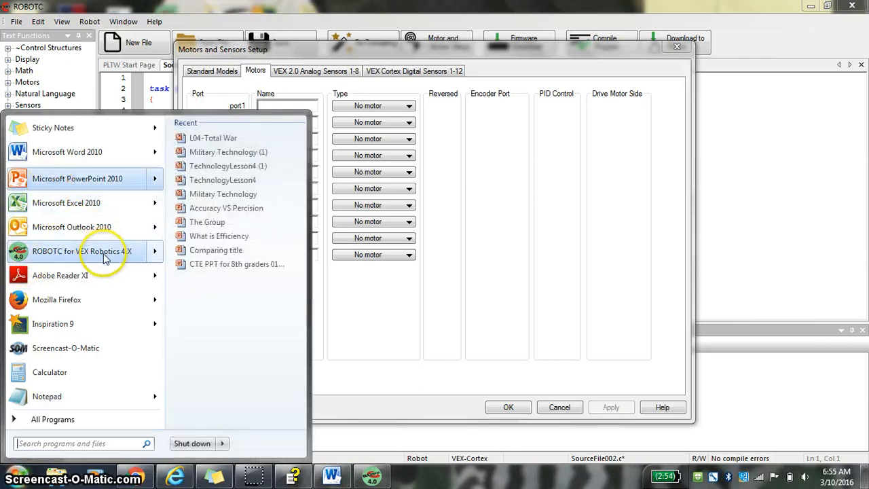
left_click(77, 177)
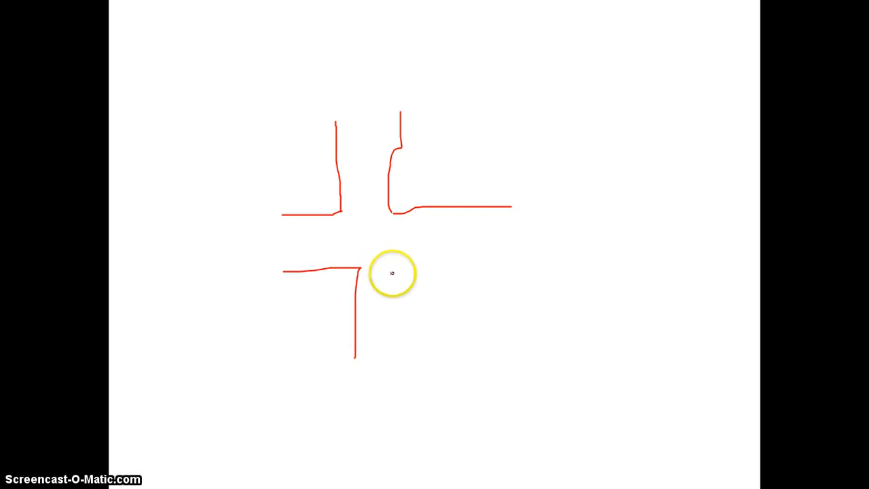
Pen-draw the intersection's road edges and N label in Slide Show, then end the show
left_click_drag(394, 278, 408, 411)
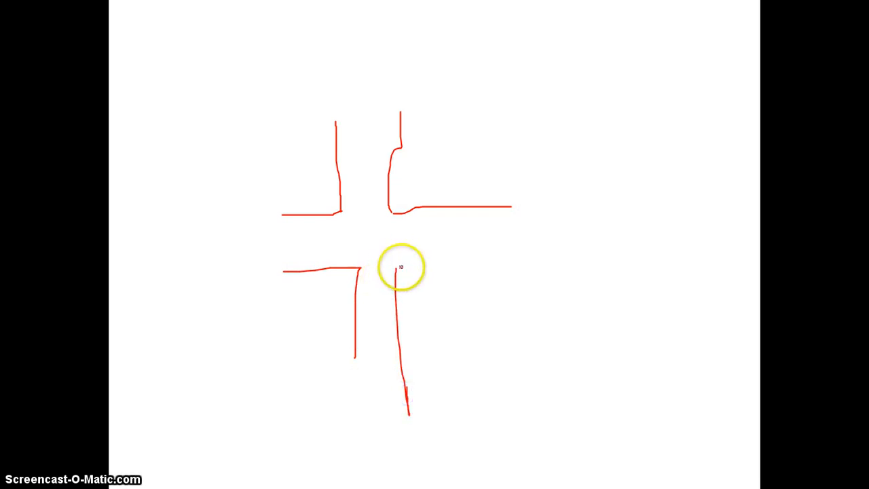
left_click_drag(400, 262, 540, 258)
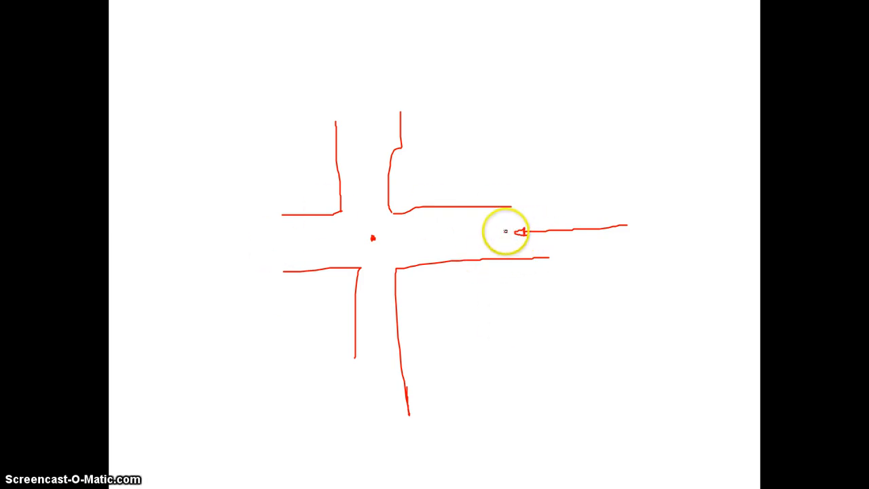
mouse_move(205, 243)
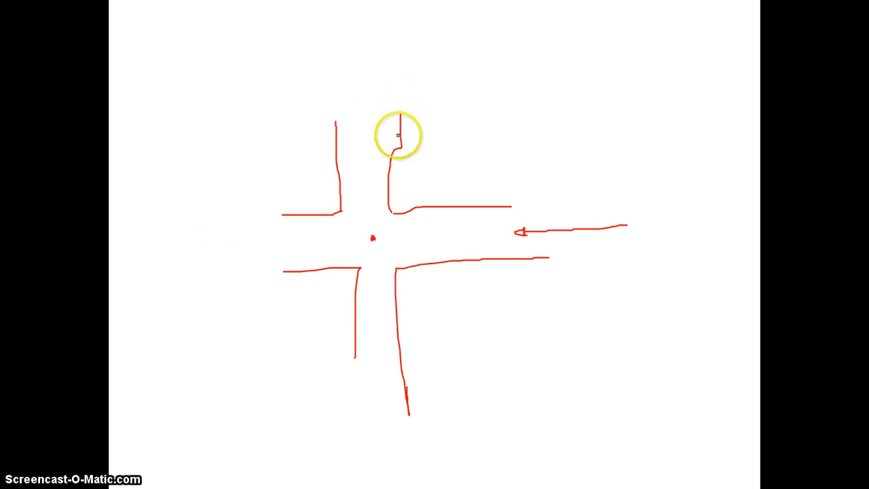
mouse_move(379, 243)
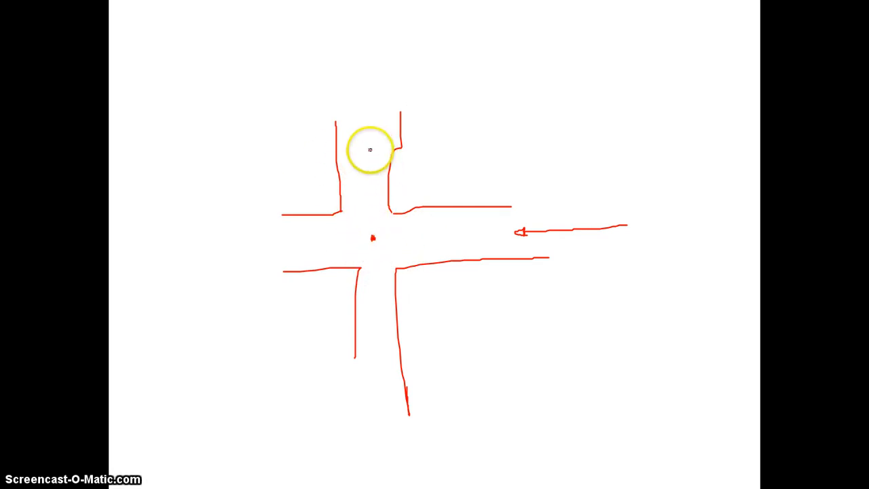
left_click_drag(371, 150, 341, 239)
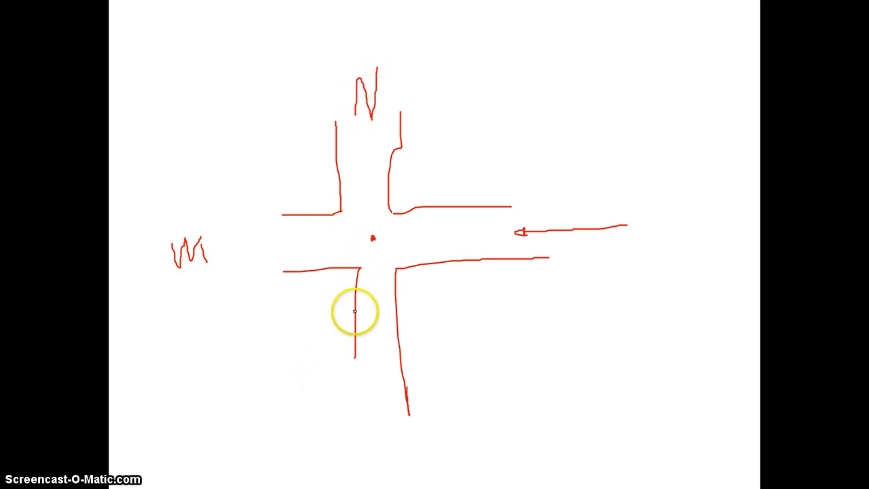
mouse_move(473, 330)
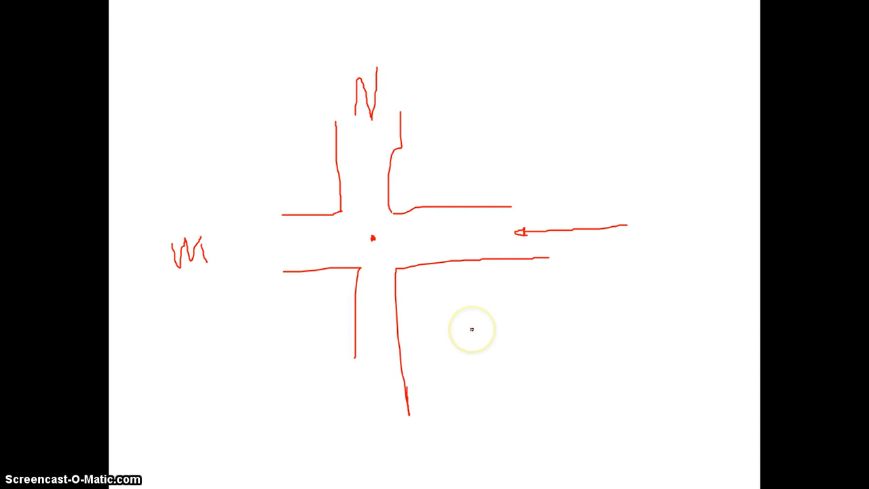
mouse_move(467, 170)
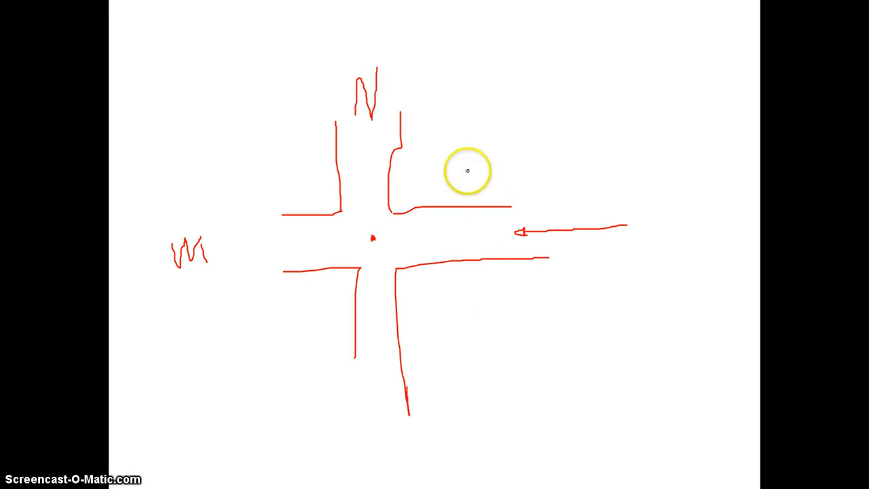
mouse_move(43, 419)
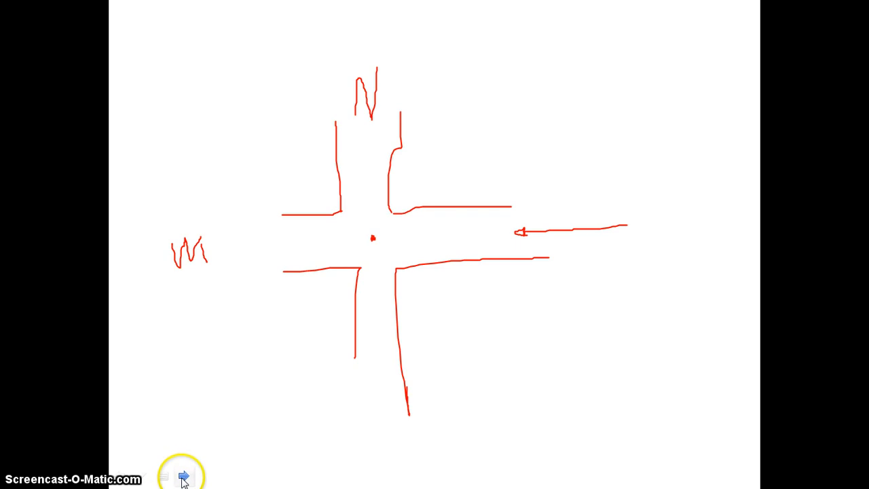
left_click(183, 473)
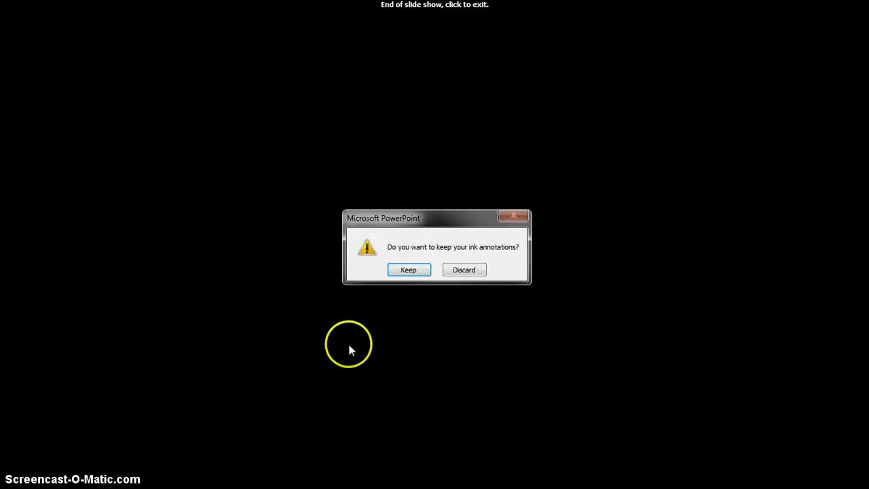
Dismiss the annotations prompt and set digital ports dgtl1–dgtl5 to VEX LED
left_click(408, 269)
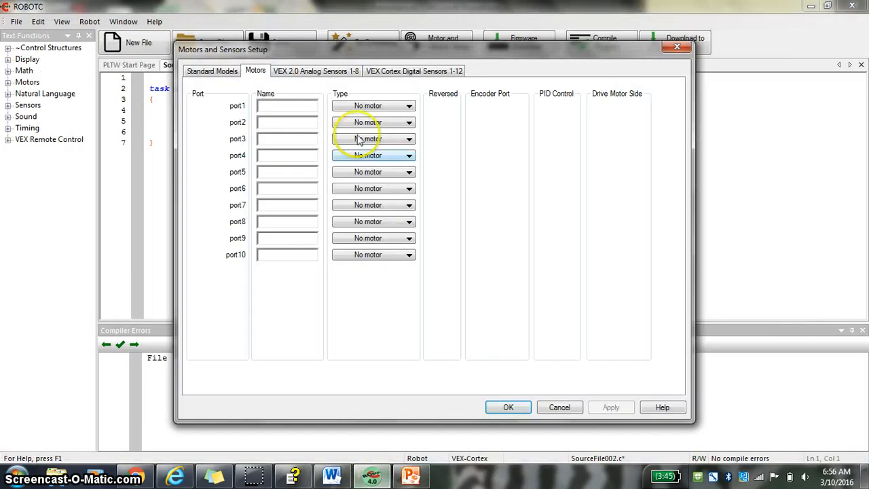
left_click(286, 105)
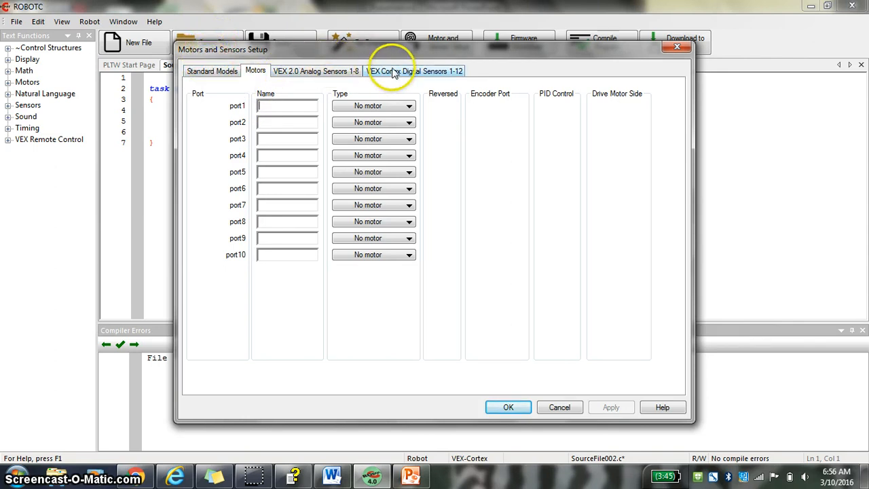
left_click(415, 70)
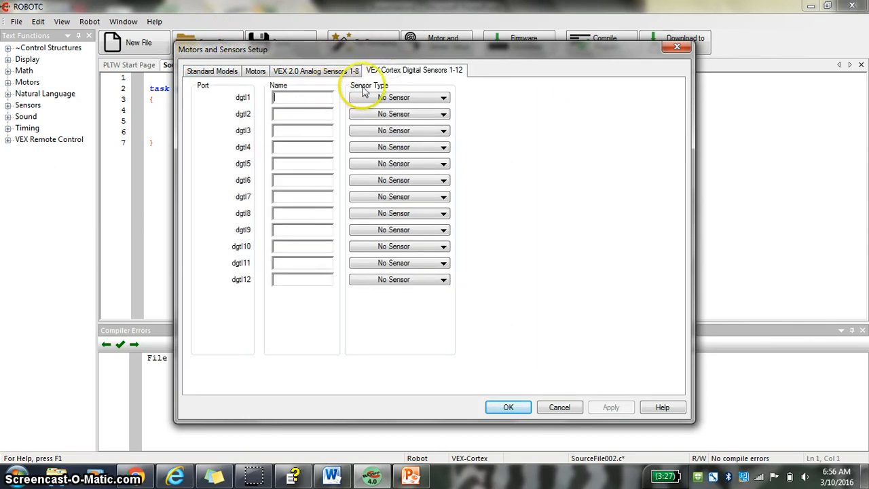
left_click(398, 97)
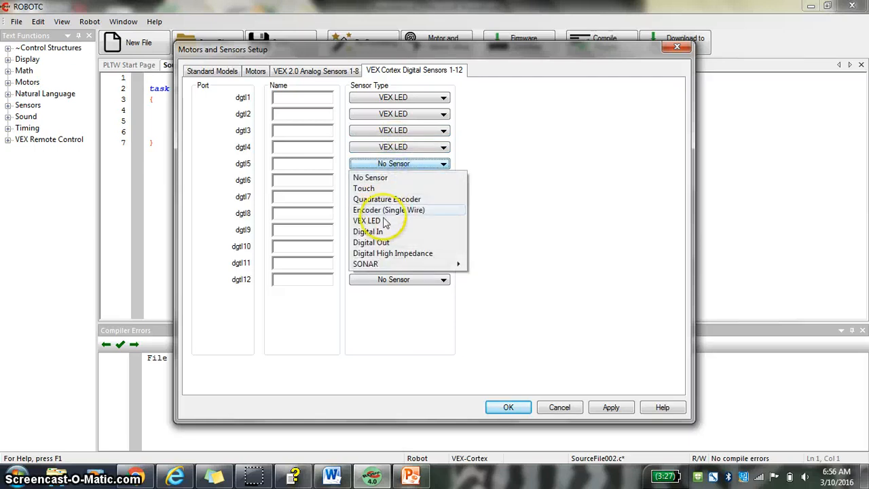
left_click(367, 220)
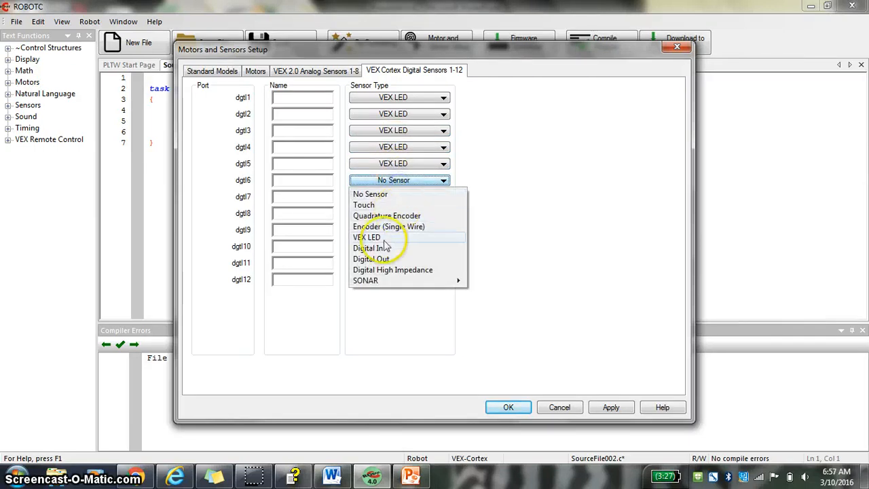
Name LED ports dgtl1–dgtl3 greenNorth, yellowNorth and redNorth
left_click(367, 238)
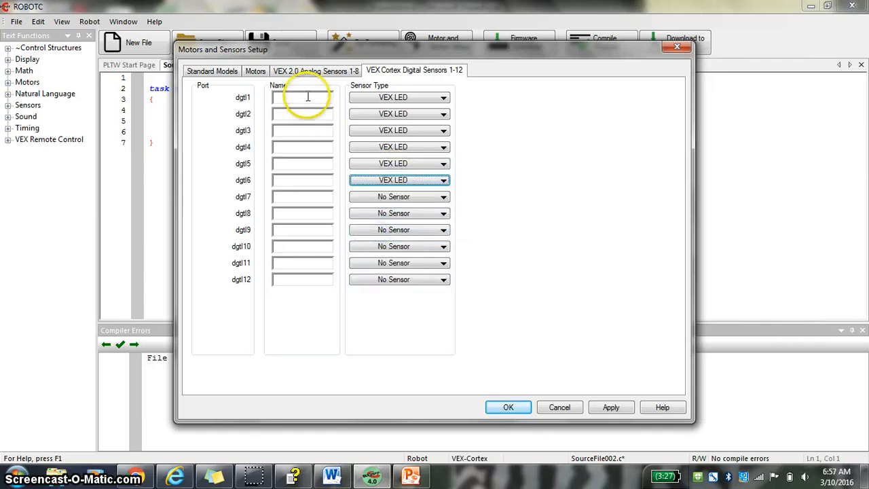
type("Gr")
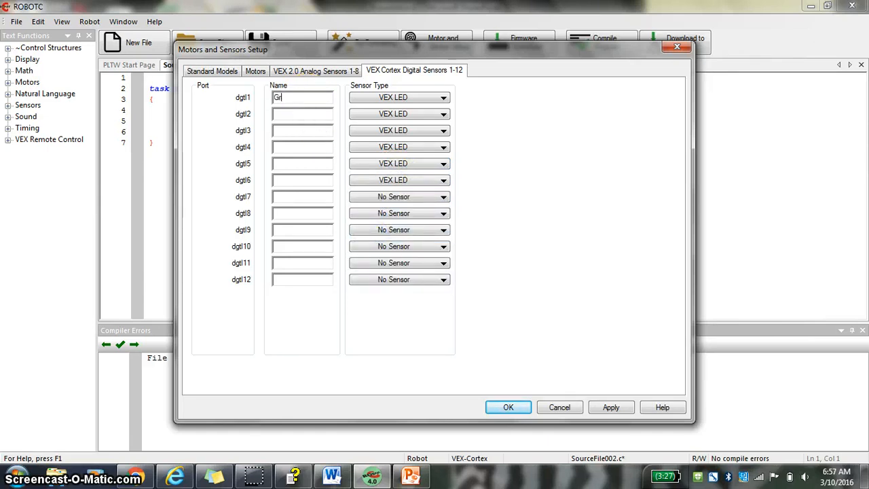
type("greenNor")
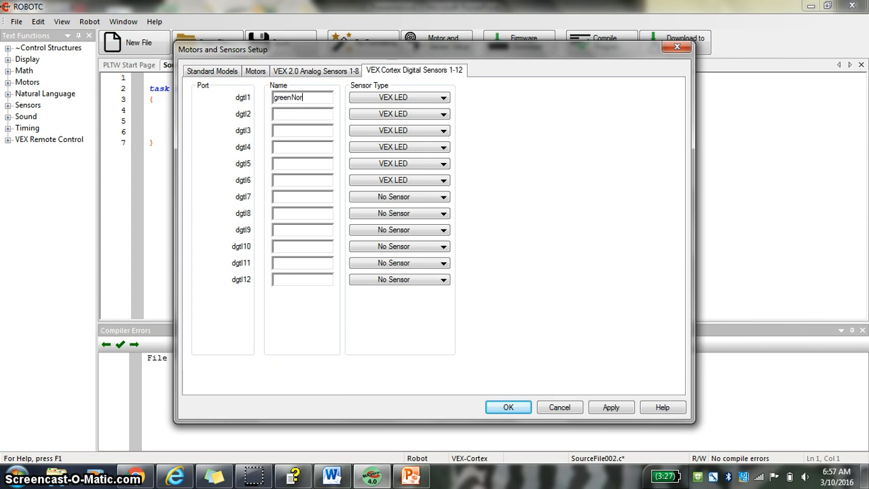
left_click(303, 113)
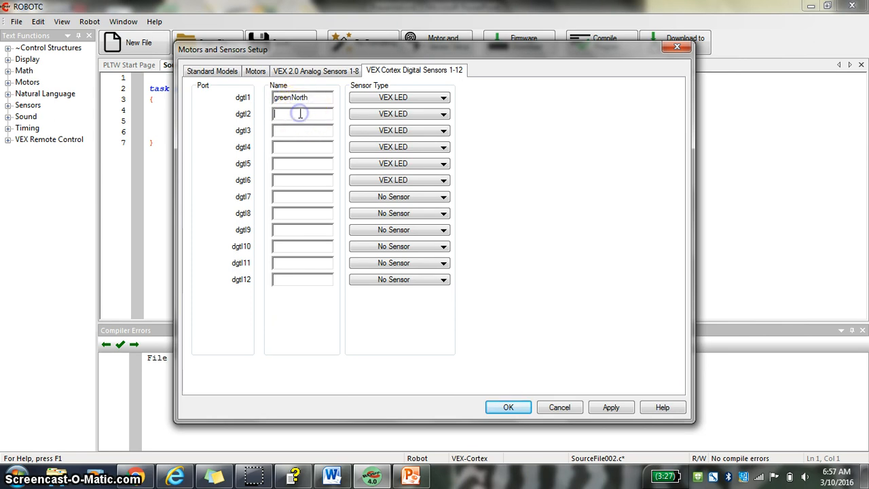
type("yellowNorth")
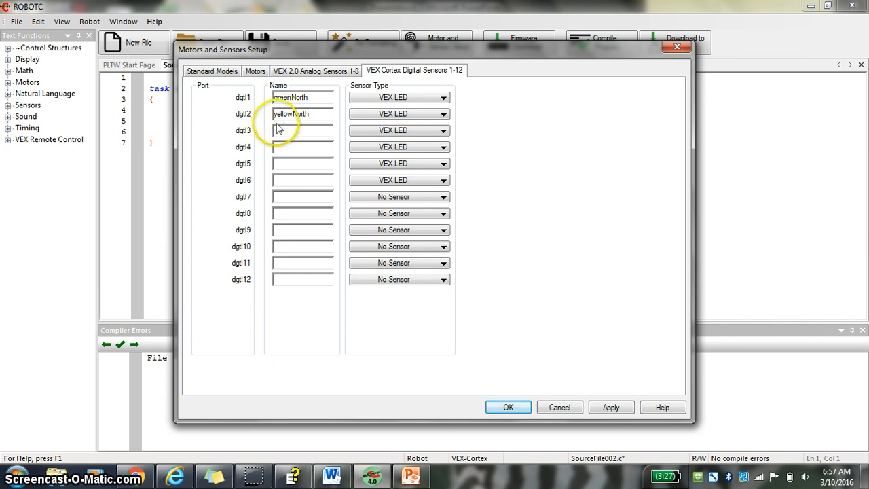
type("red")
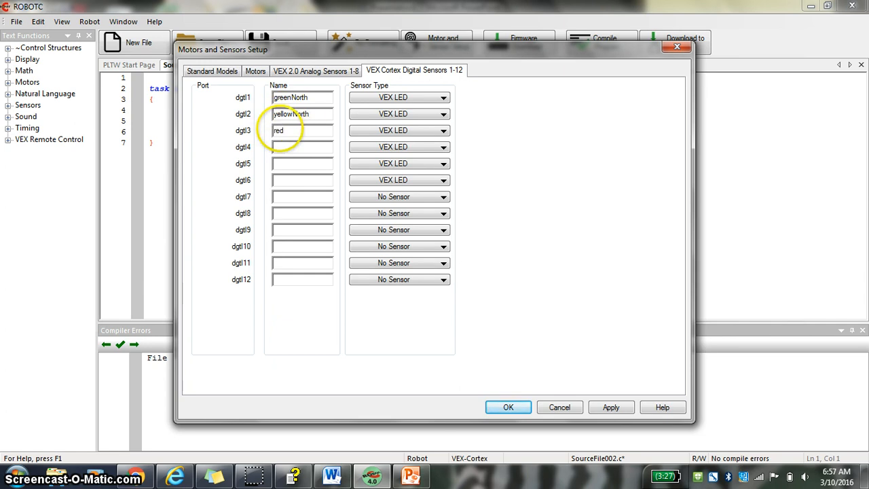
type("North")
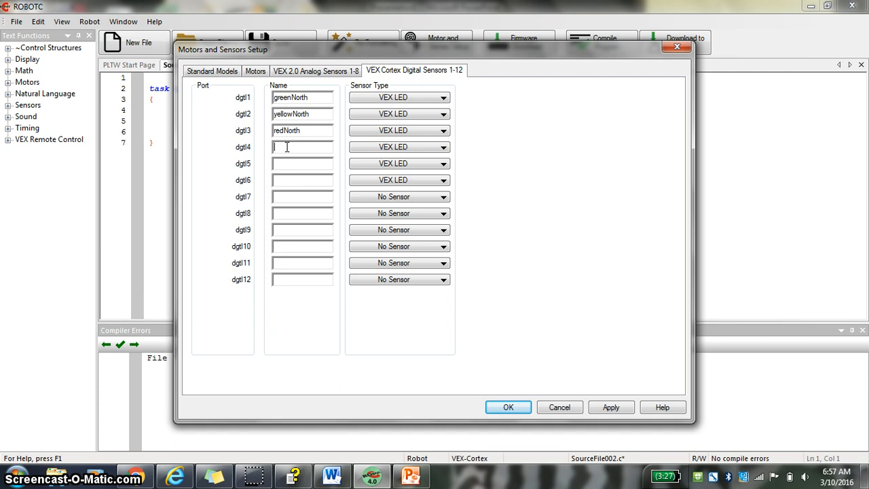
Name dgtl4 greenWest and dgtl5 yellowWest, then confirm the setup
type("w")
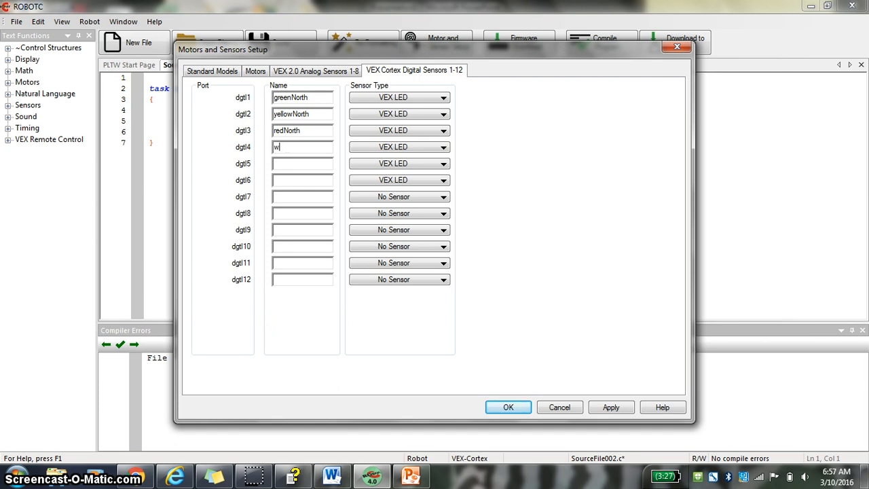
type("greenWest")
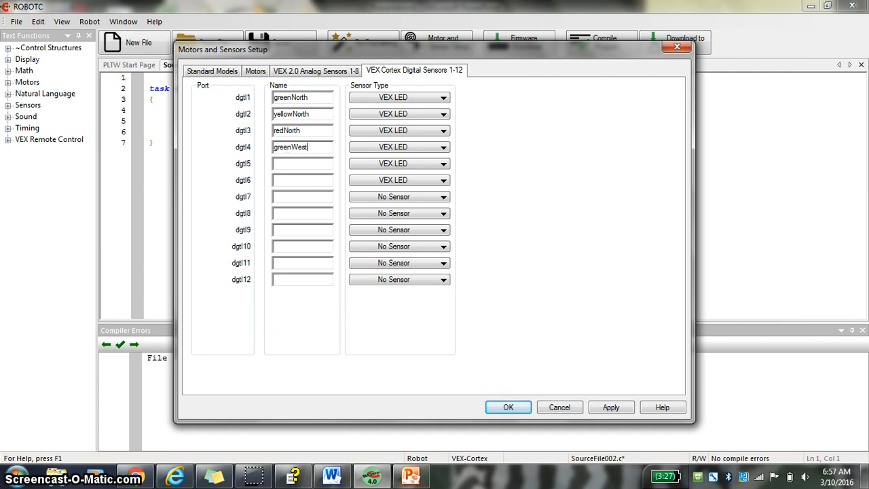
left_click(302, 164)
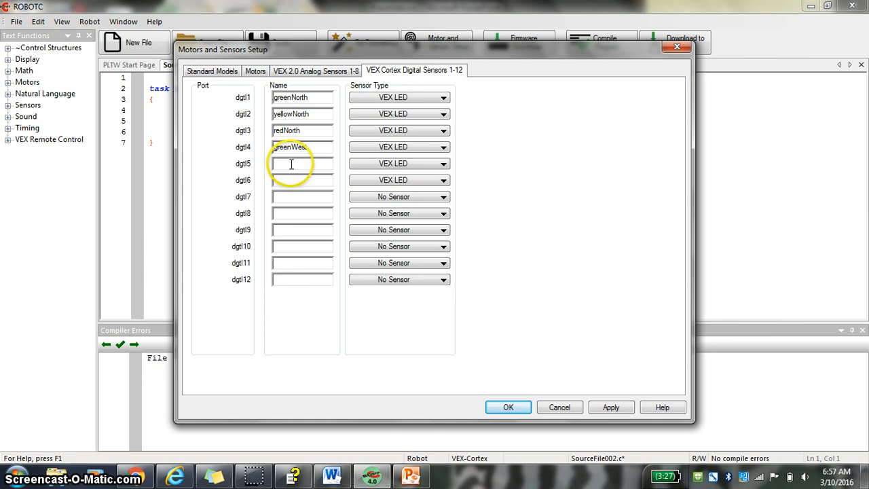
type("yell")
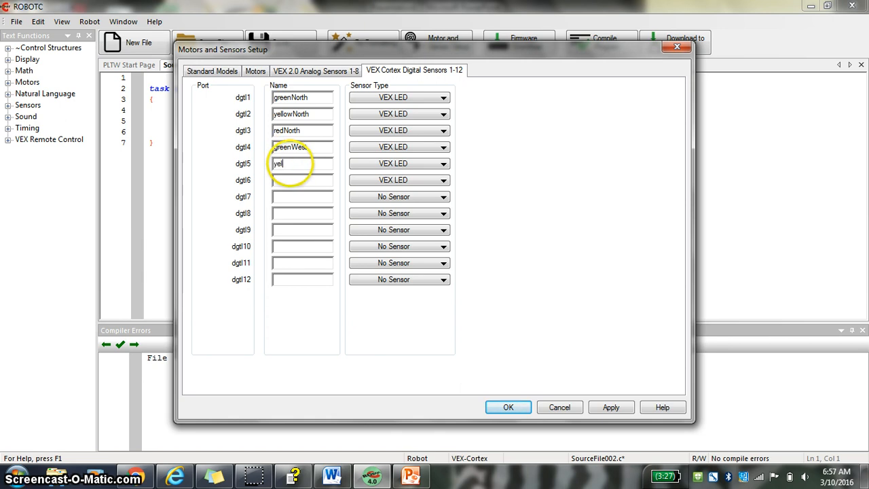
type("ow")
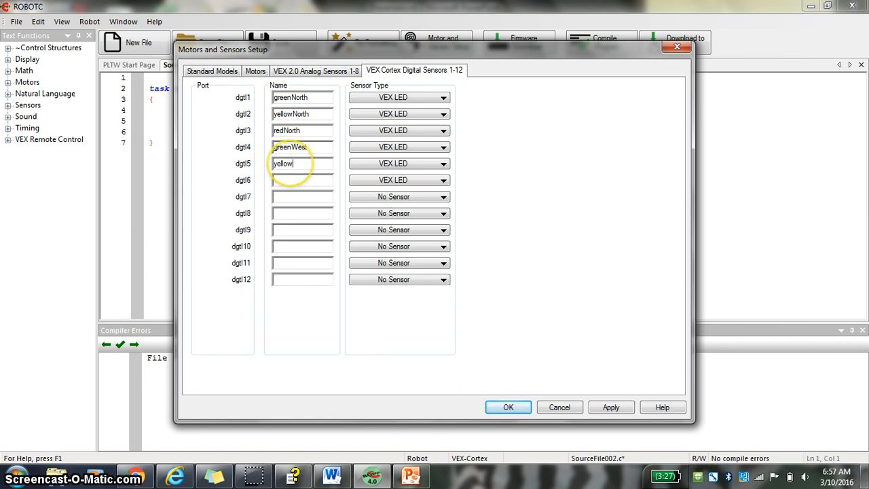
left_click(508, 407)
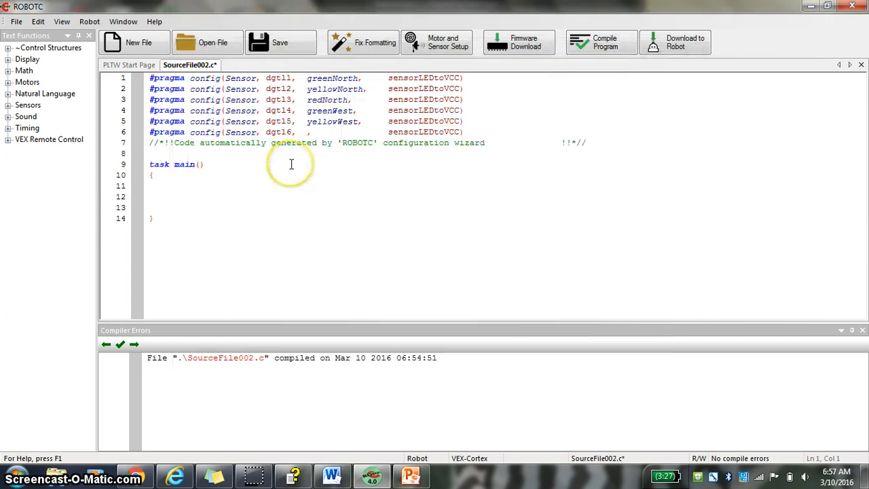
Name dgtl6 redWest and make dgtl7 a Touch sensor named Override
left_click(436, 42)
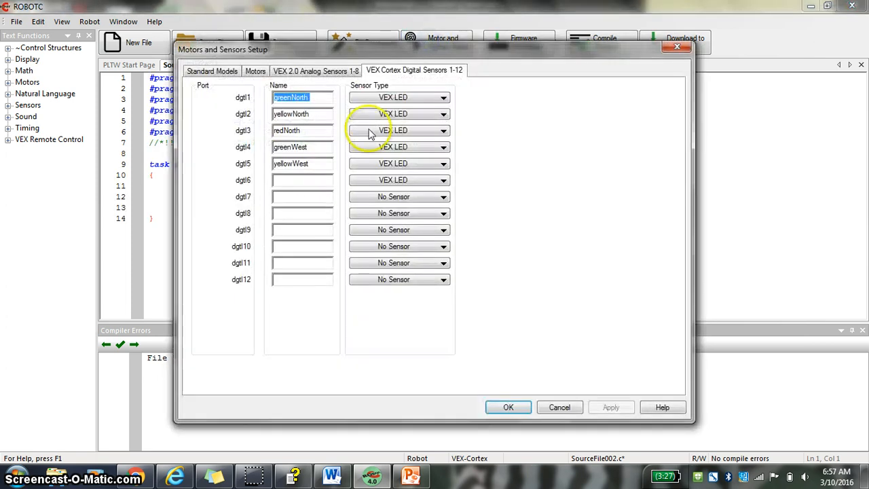
type("redWe")
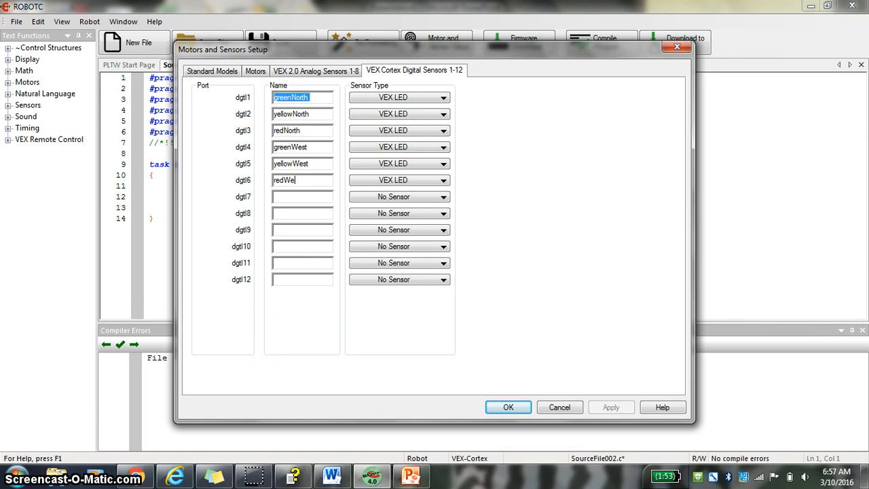
left_click(399, 196)
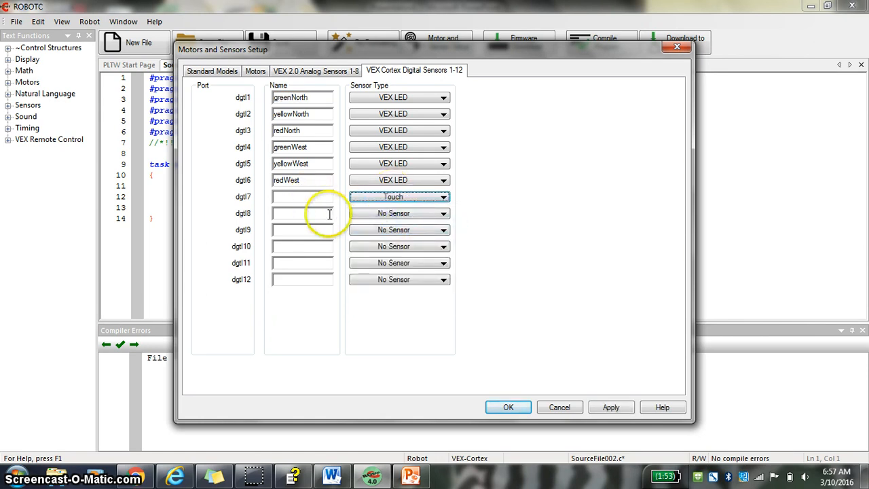
left_click(301, 197)
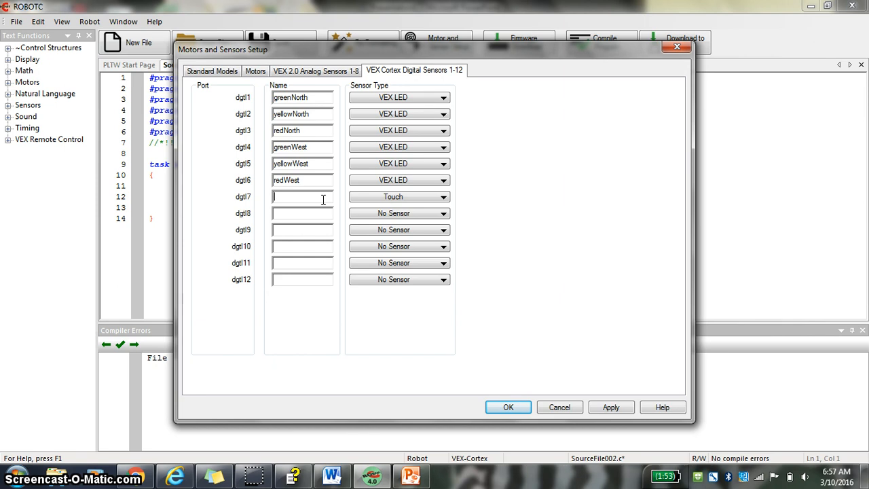
type("Ove")
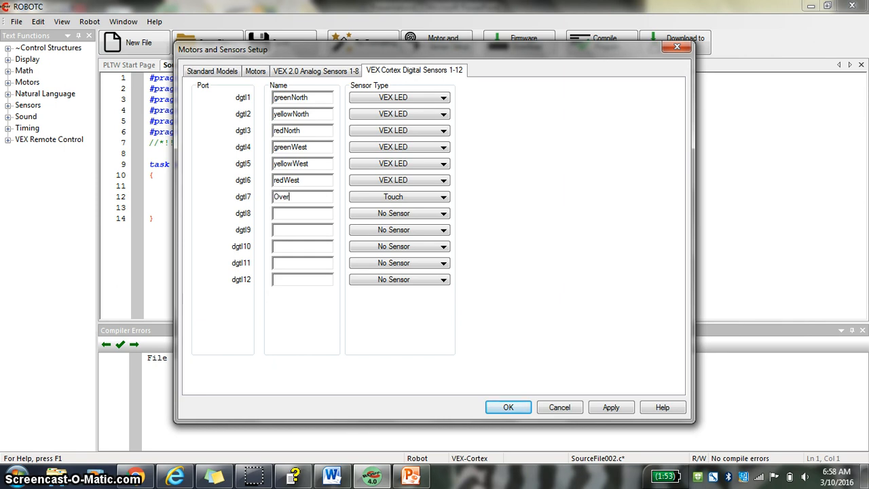
type("ride")
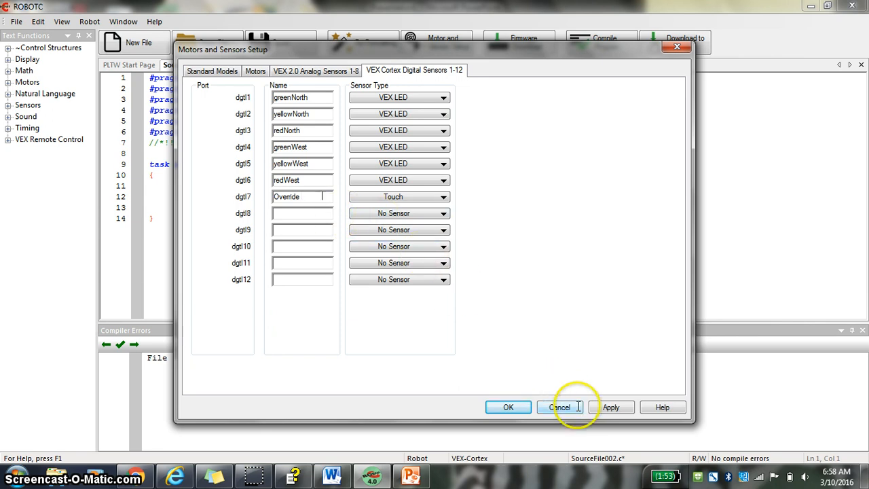
left_click(508, 407)
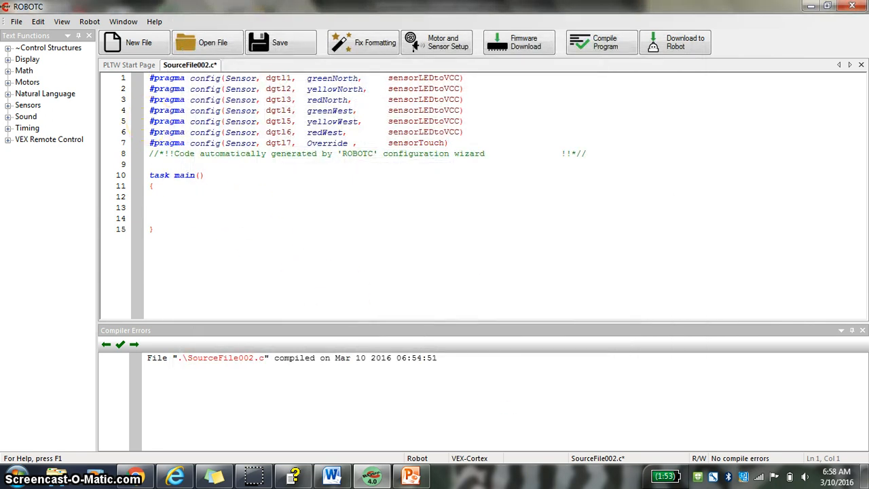
mouse_move(262, 211)
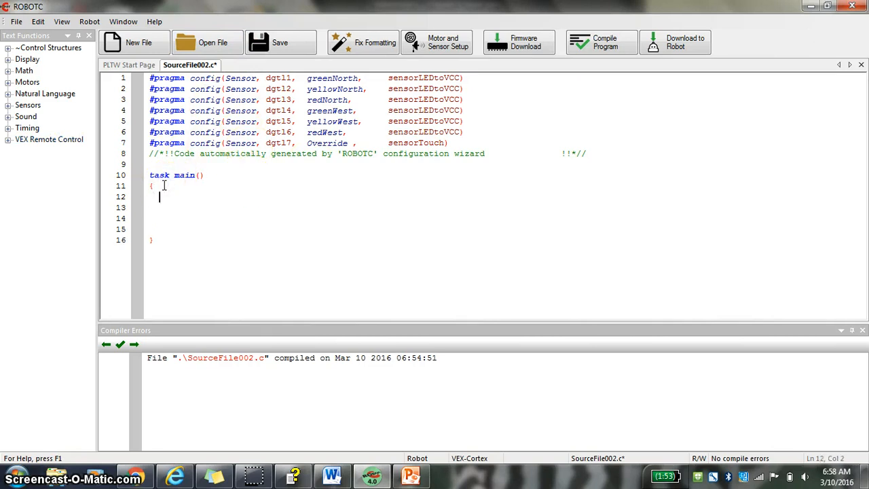
Type while(1==1) under task main and add the loop's braces
type("while")
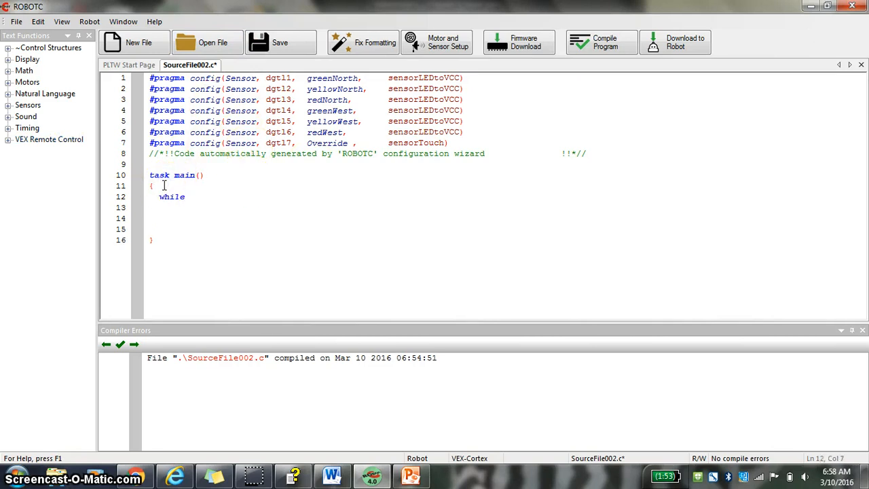
type("(1==1")
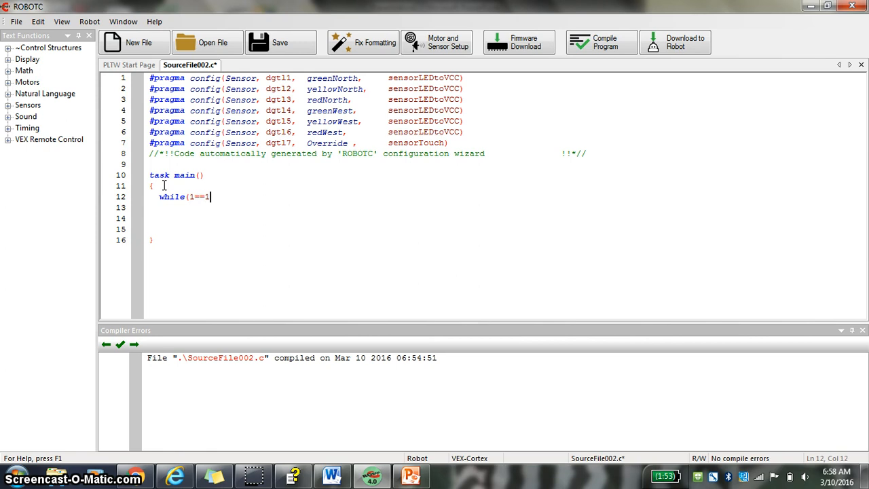
type(")")
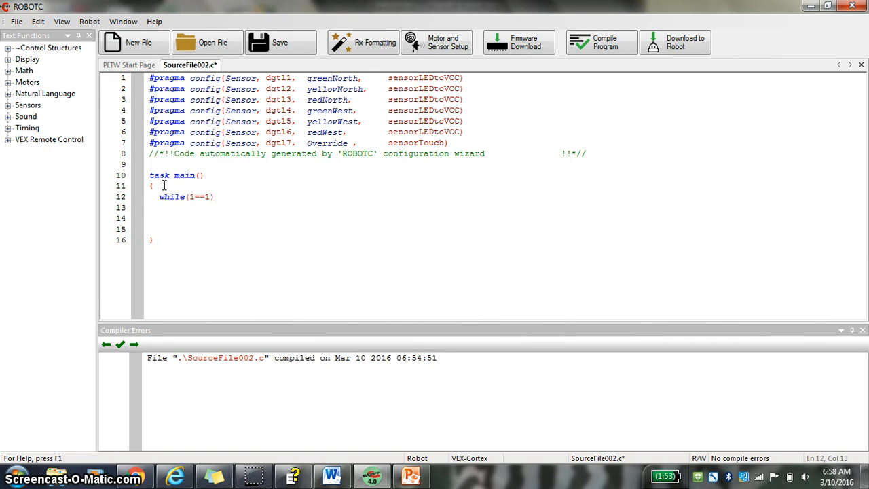
key("Enter")
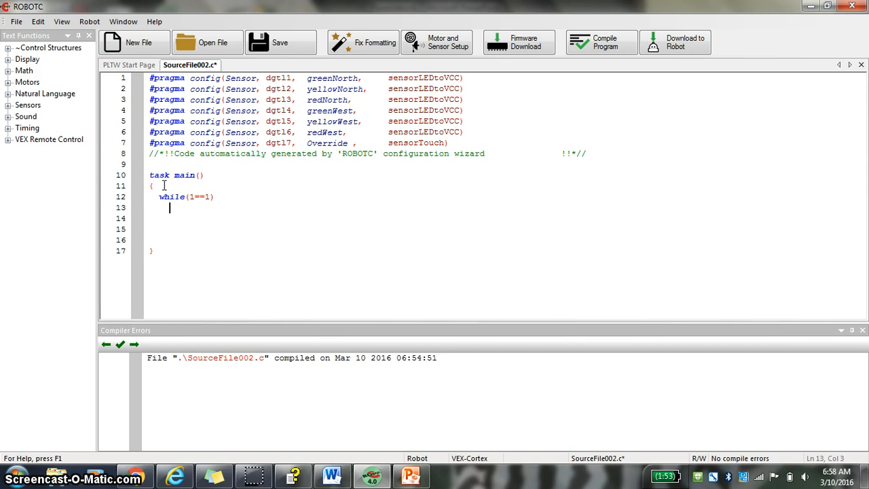
type("{")
type("}")
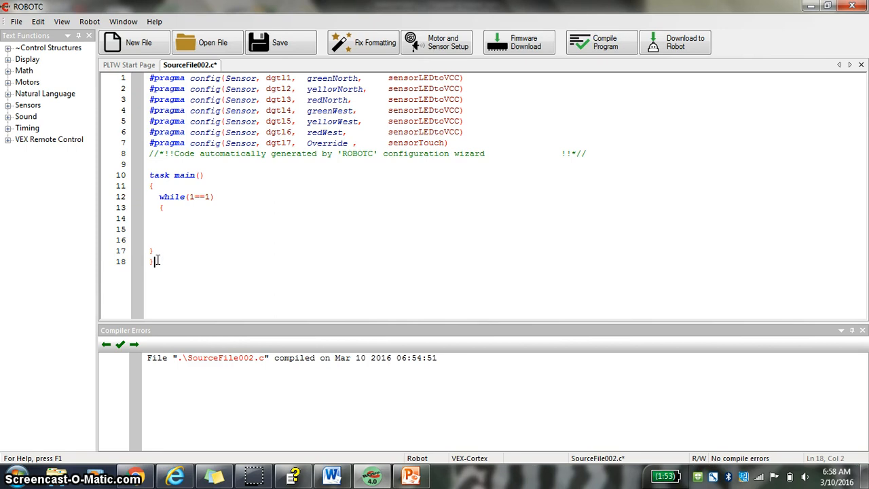
left_click(153, 186)
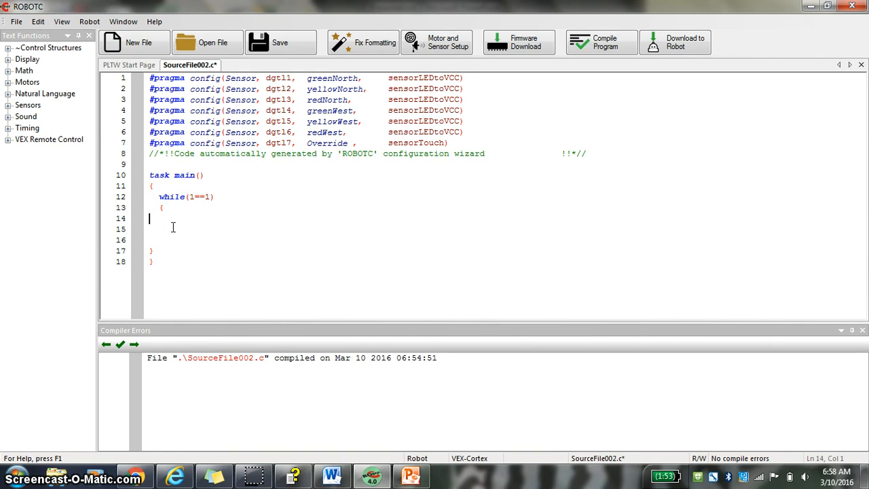
Begin the if statement and expand the LED, until, wait and sensor function categories
type("if")
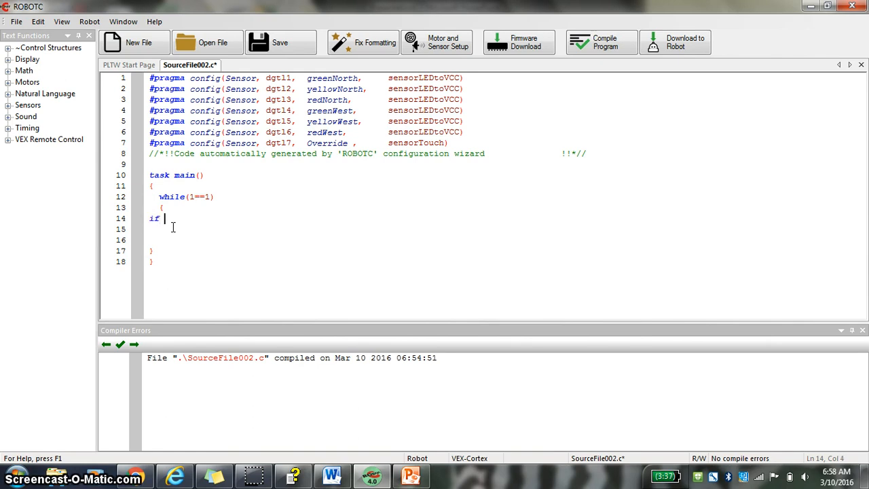
type("(")
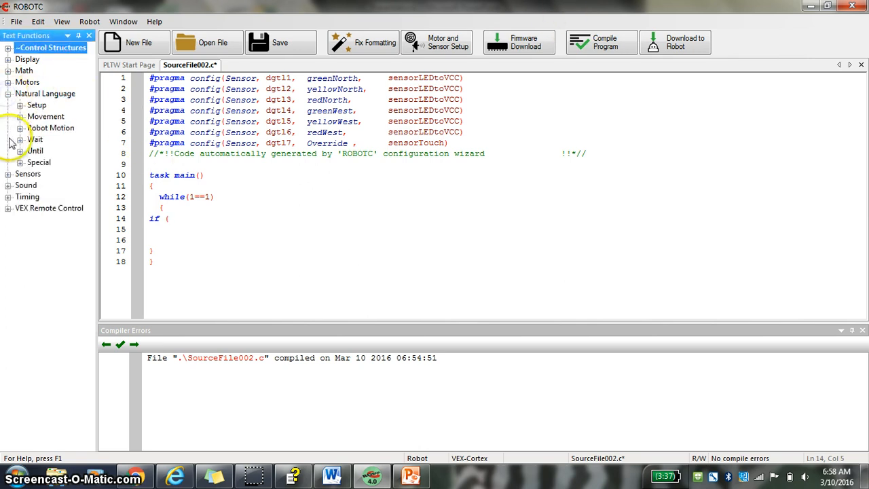
left_click(20, 161)
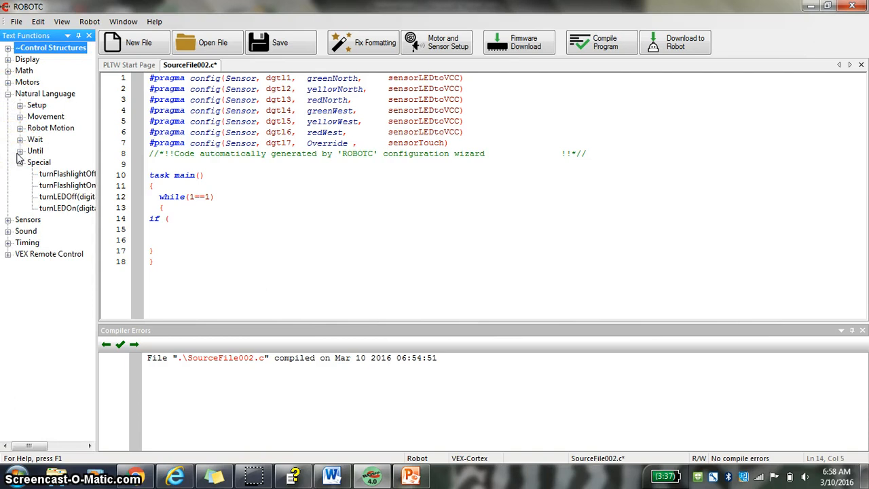
left_click(20, 150)
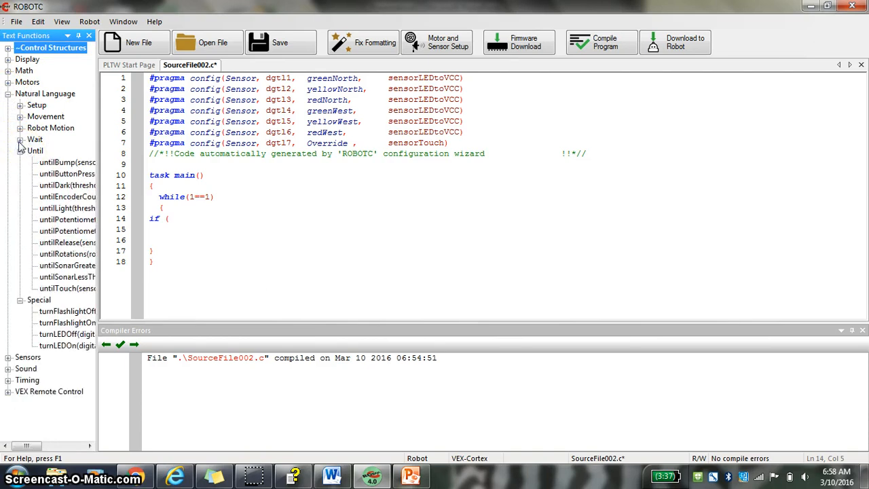
left_click(21, 139)
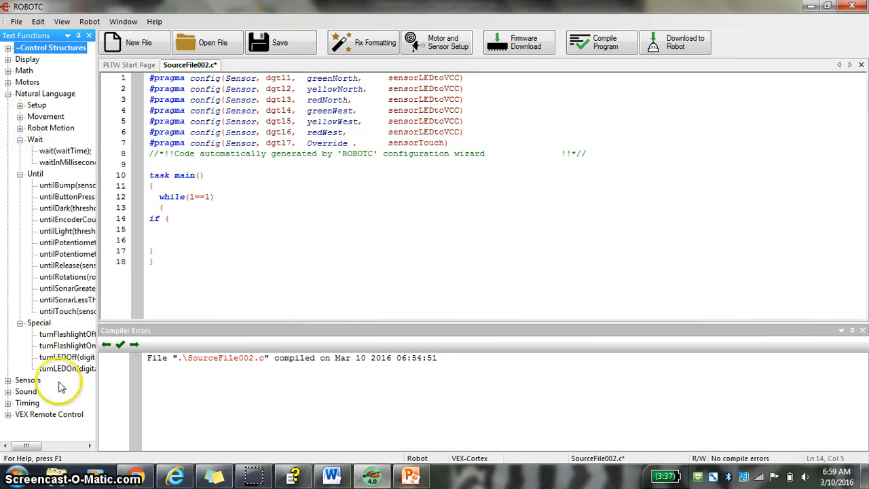
left_click(21, 380)
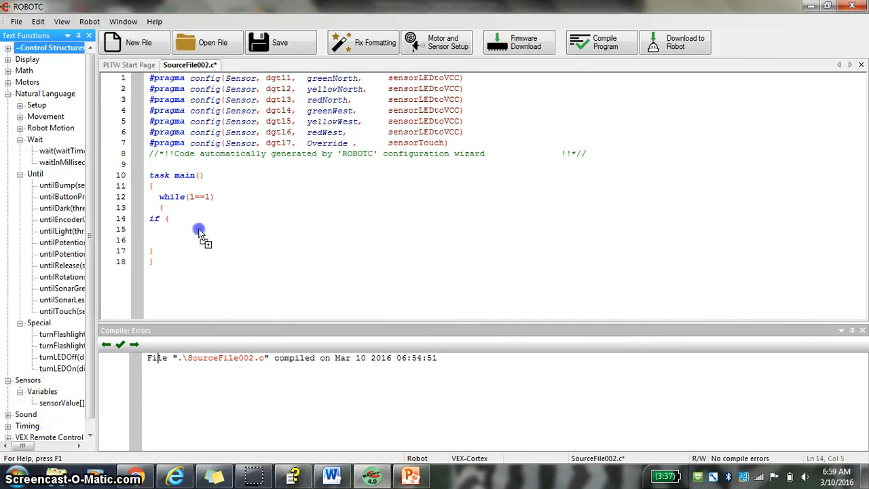
mouse_move(195, 246)
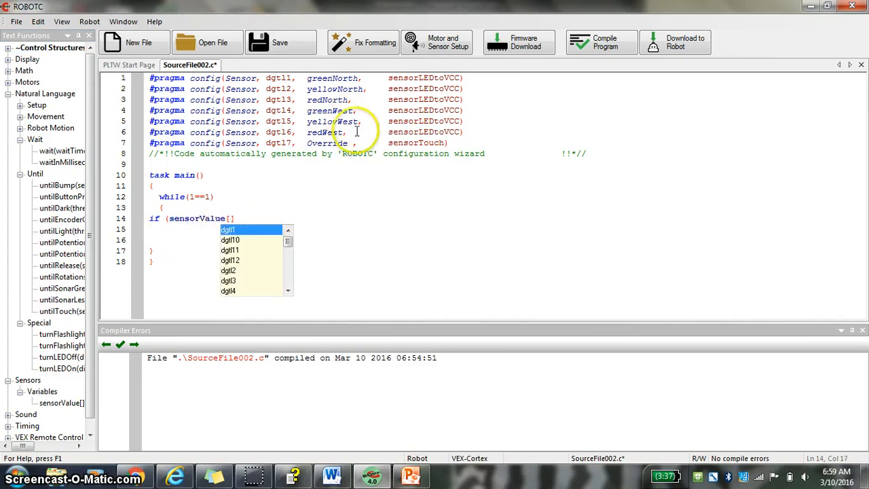
Complete the condition sensorValue[Override]==0 and open the if block with {
type("Ov")
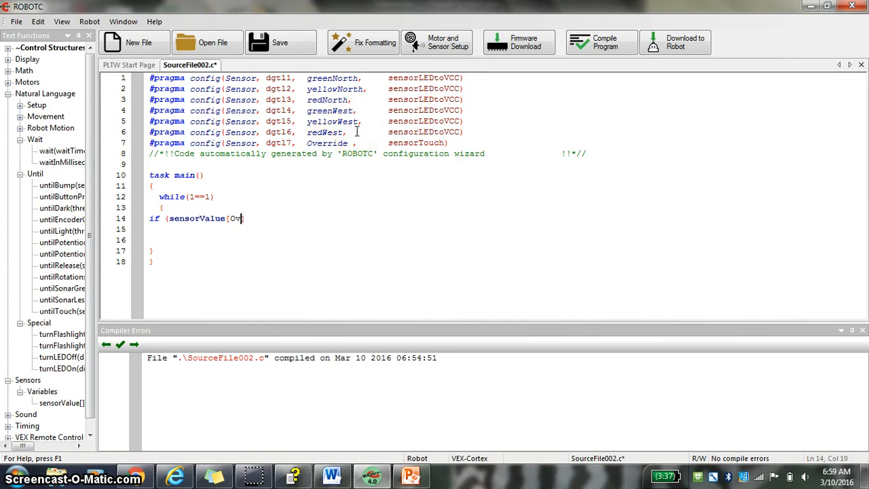
type("erride")
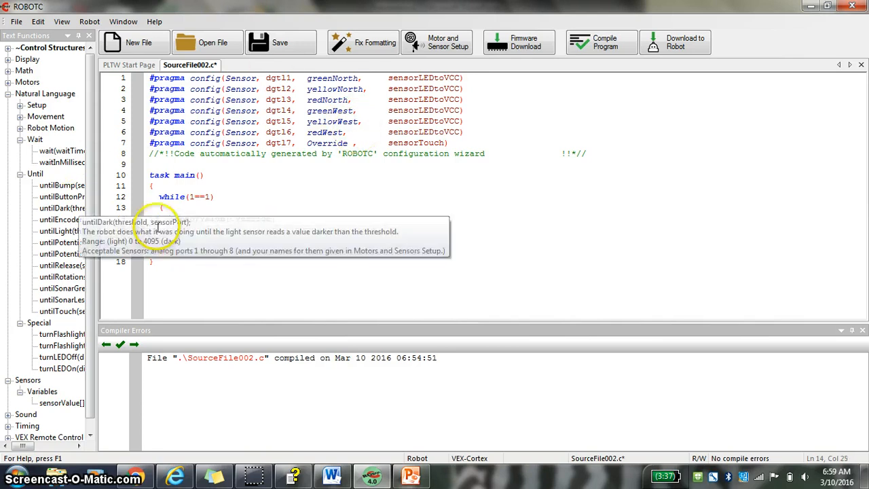
type("if (sensorValue[Override]")
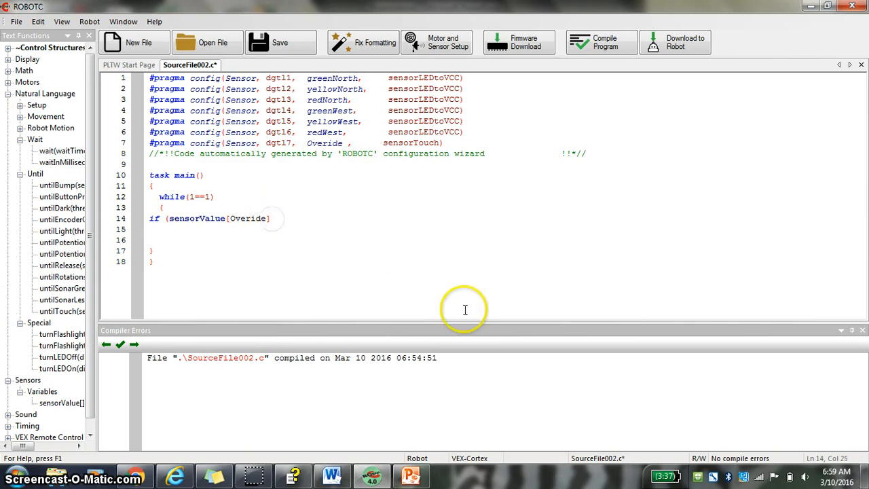
type("==")
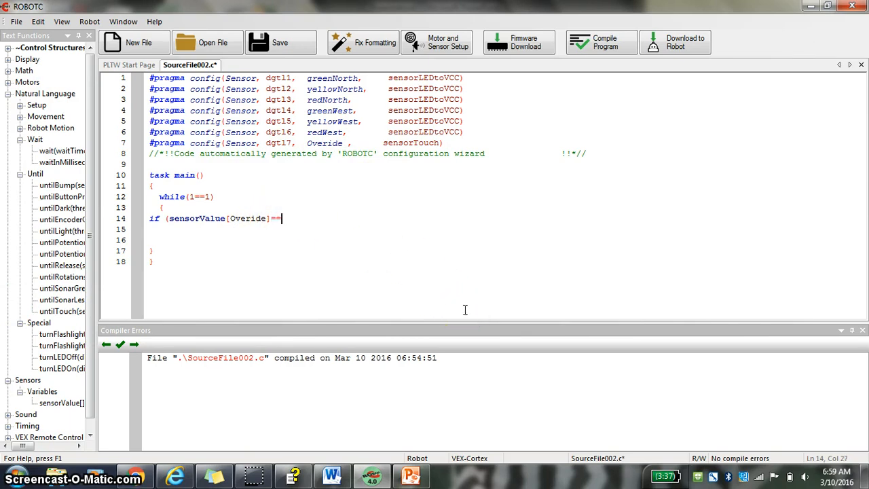
type("1")
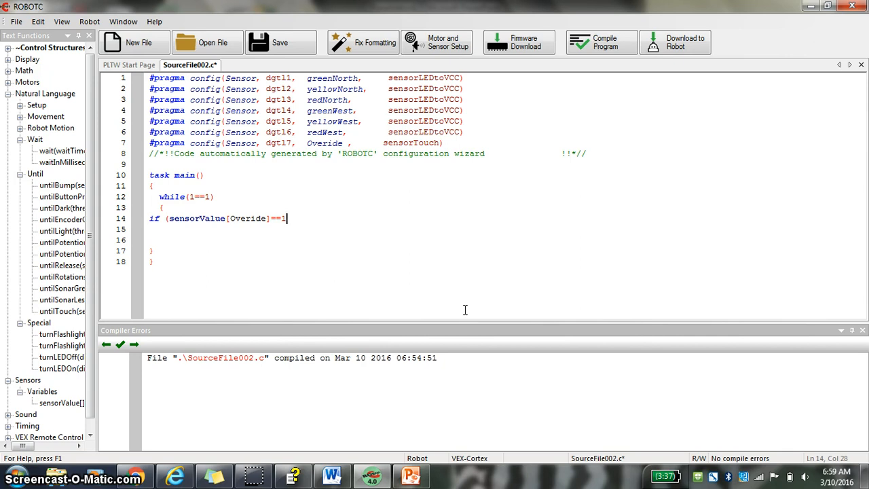
type("0")
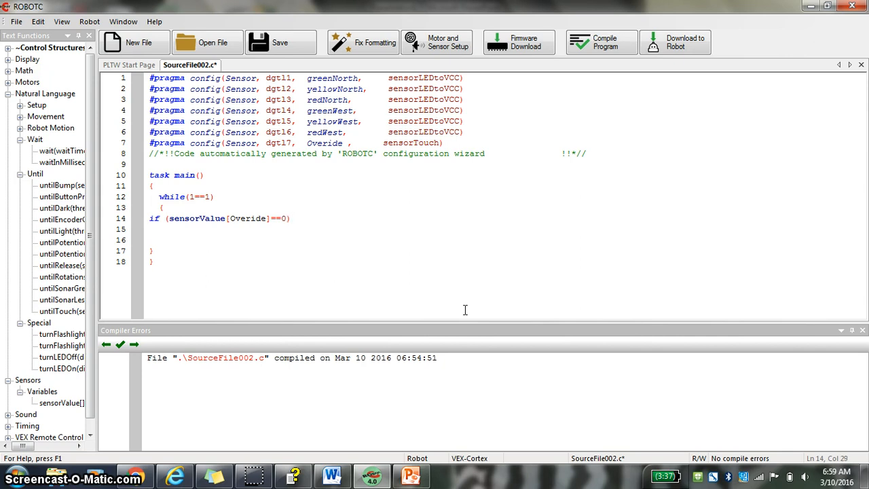
type("{")
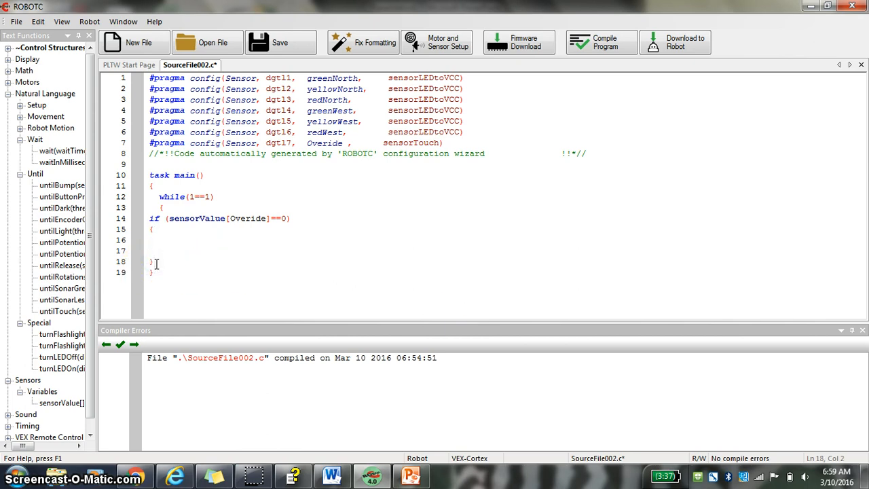
Insert turnLEDOn with greenNorth as its port inside the if block
key("enter")
type("}")
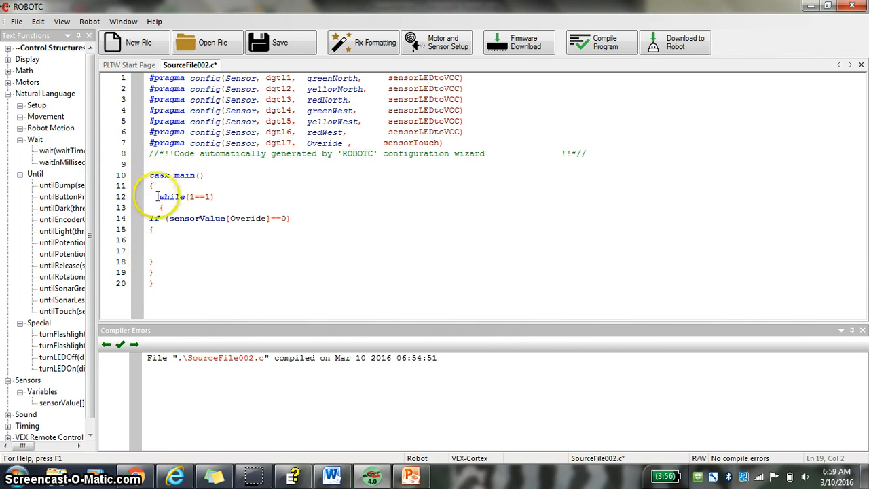
mouse_move(152, 287)
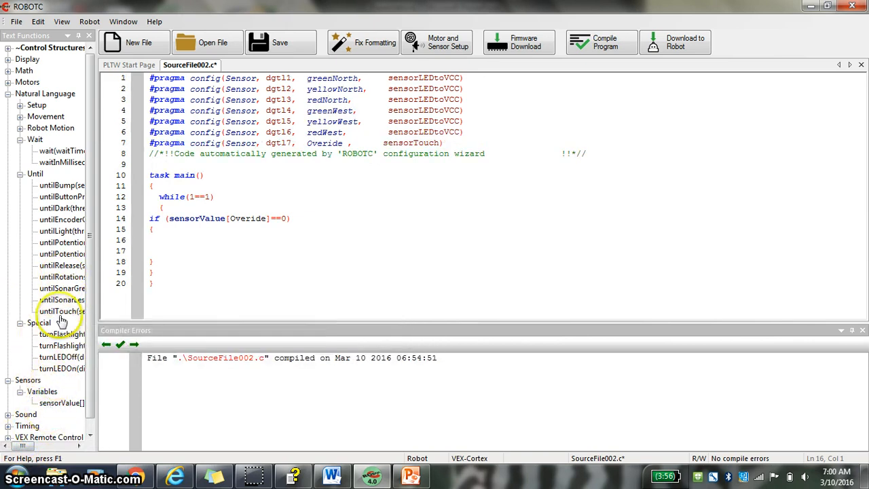
mouse_move(47, 370)
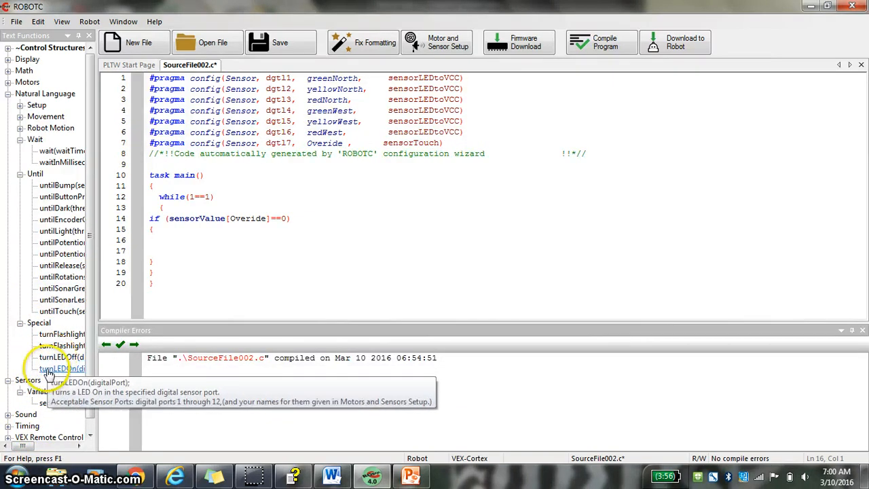
double_click(60, 368)
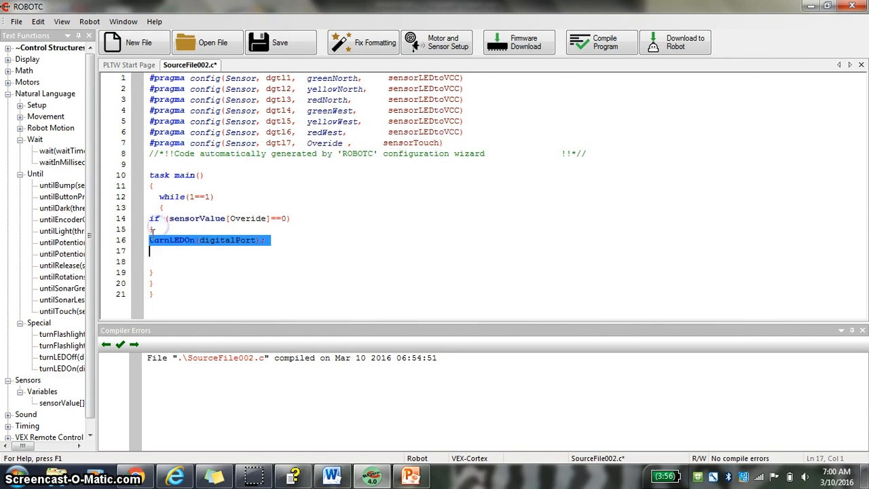
left_click(256, 240)
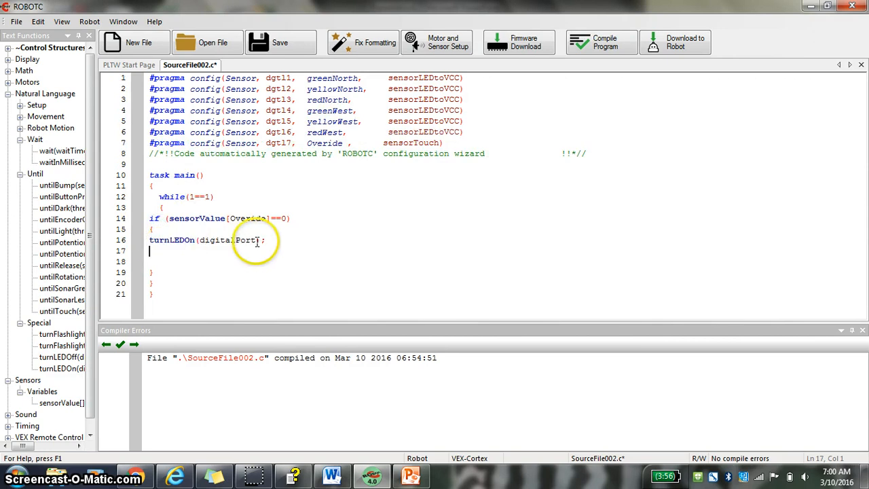
double_click(228, 239)
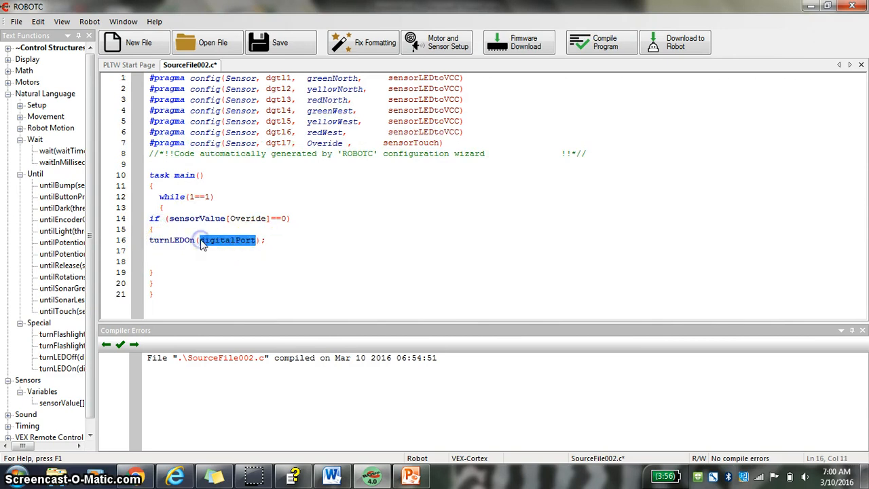
type("gr")
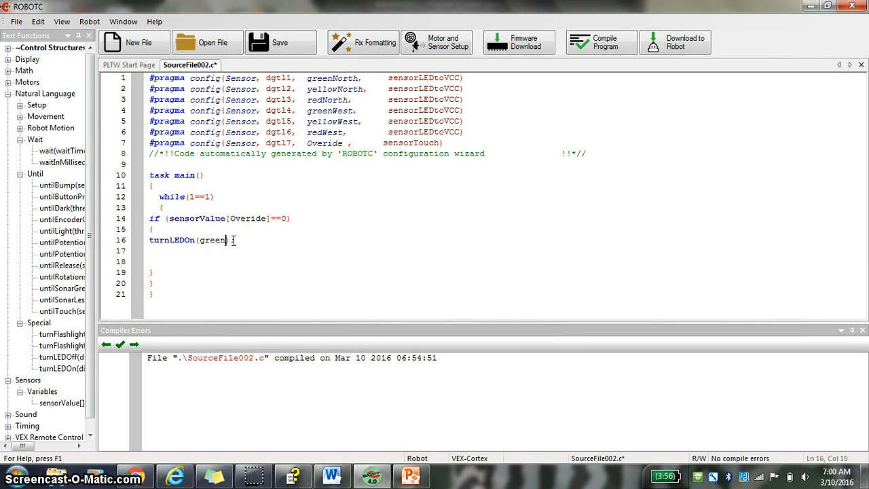
type("North);")
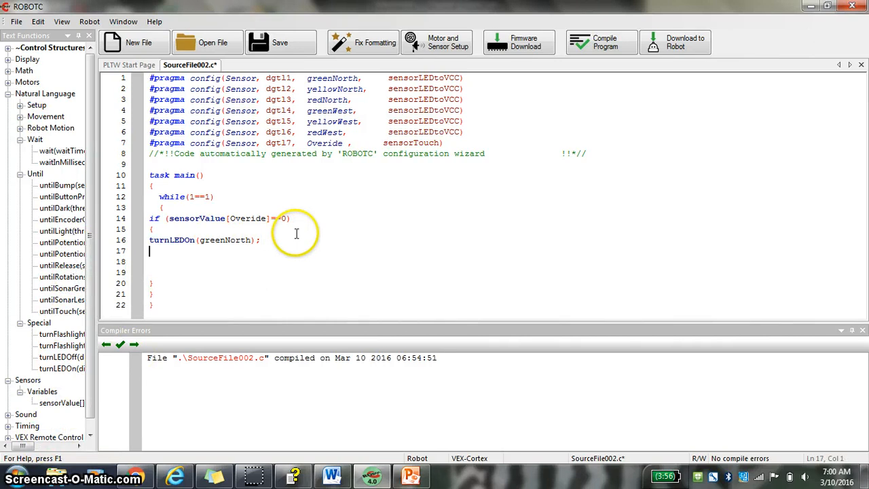
Add a wait command and change its duration from 2 to 5
type("wait")
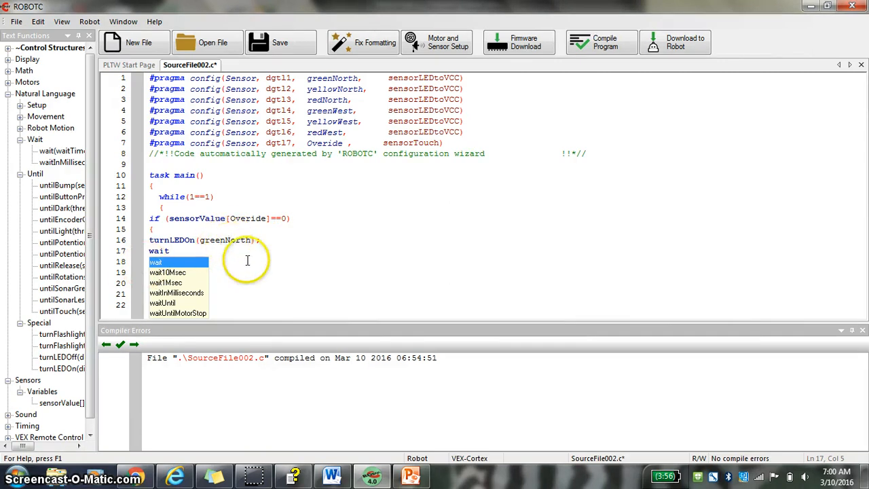
left_click(172, 250)
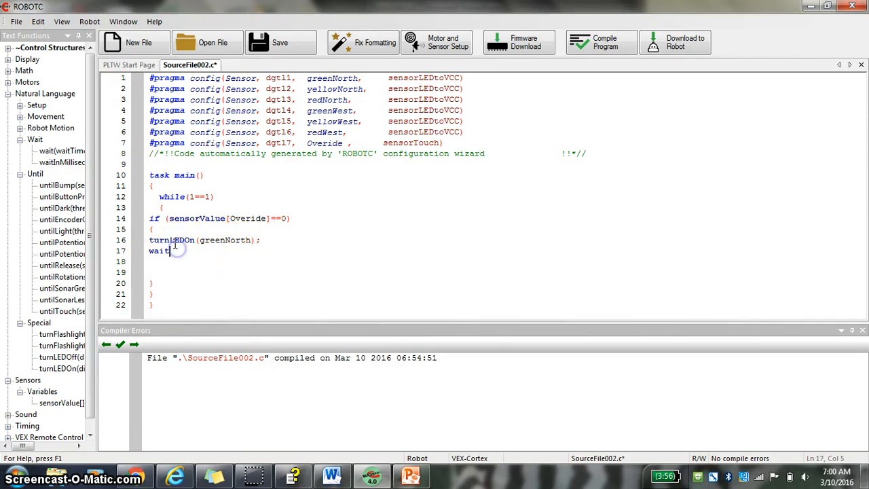
type("(2);")
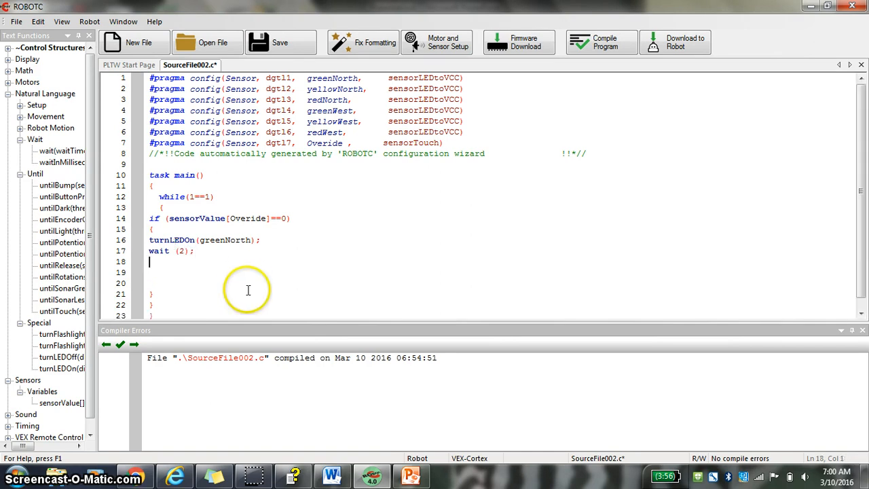
left_click(182, 251)
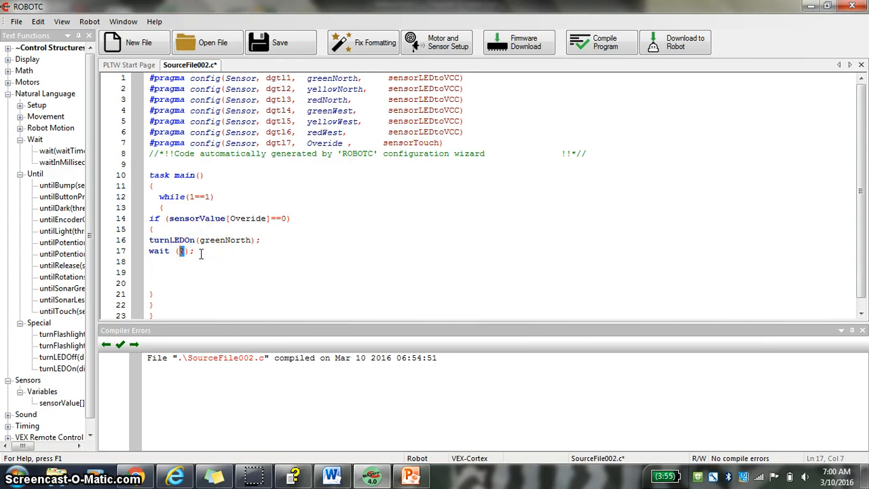
type("5")
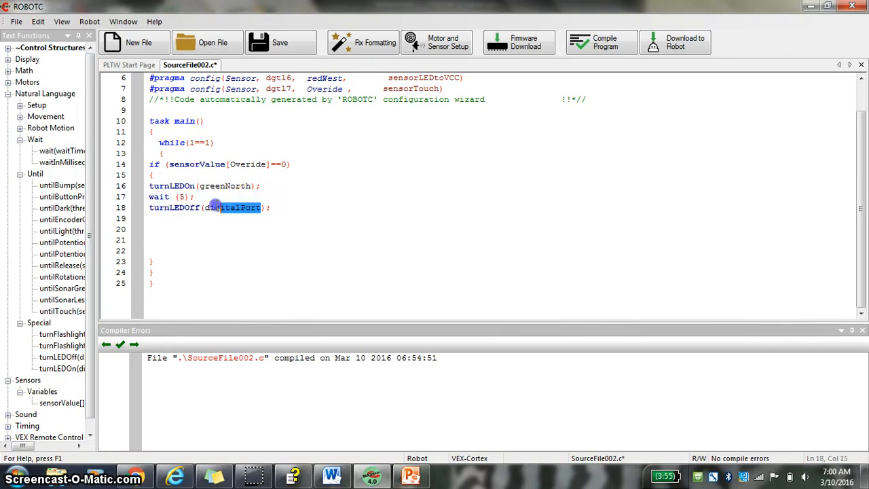
Add turnLEDOff(greeNorth) and turnLEDOn(yellownorth) after the wait
type("g")
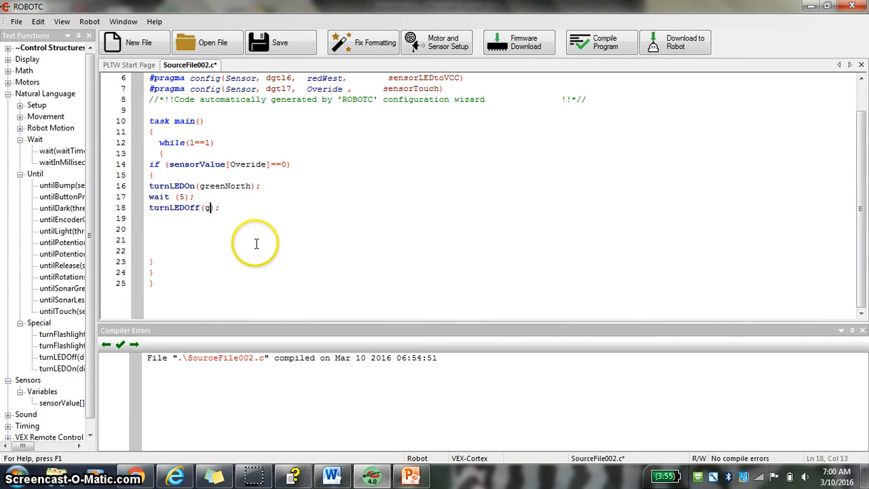
type("reeNorth")
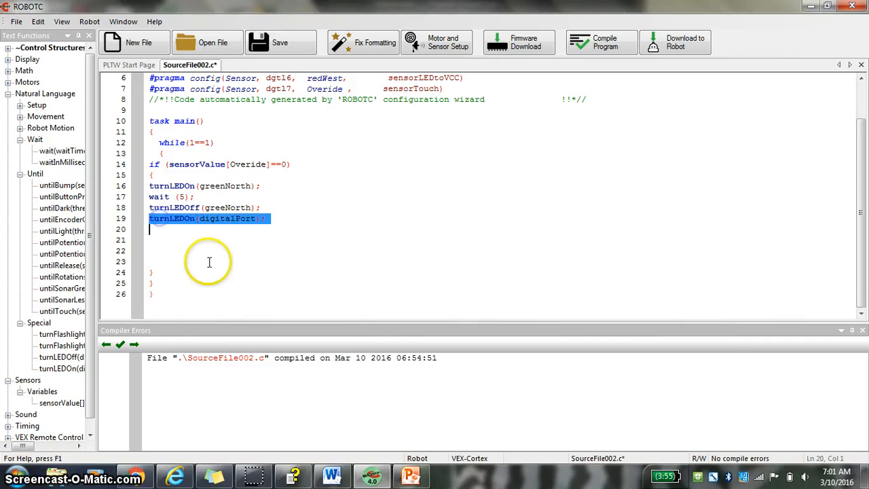
left_click(257, 218)
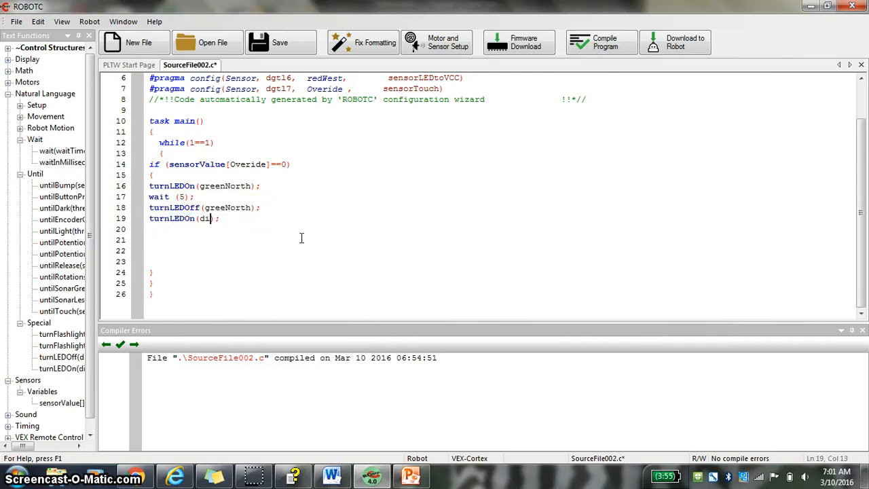
key("Backspace")
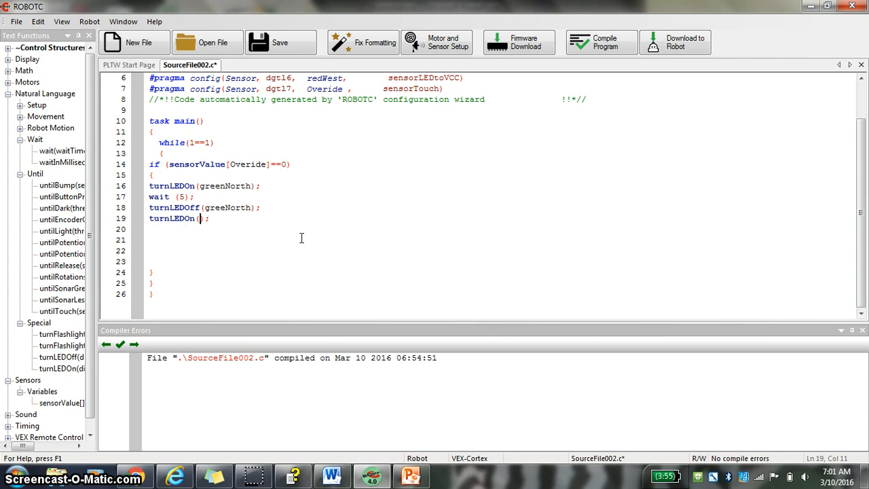
type("yellowno")
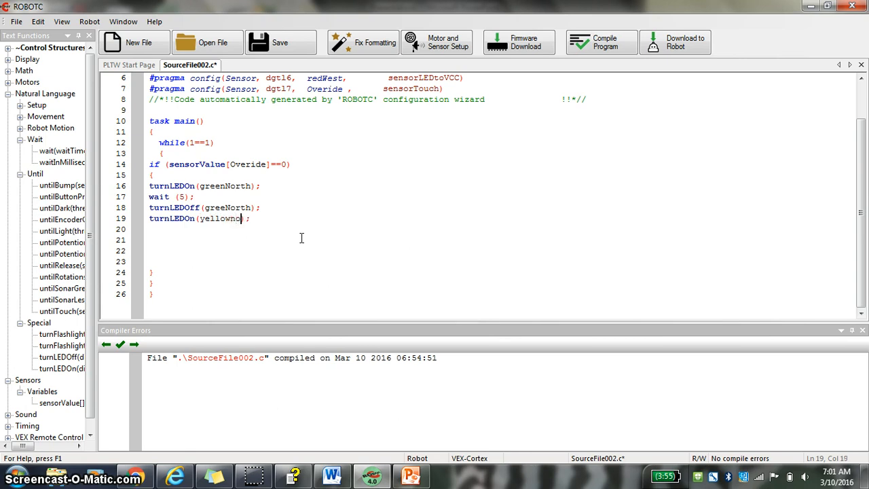
key("Backspace")
type("rth")
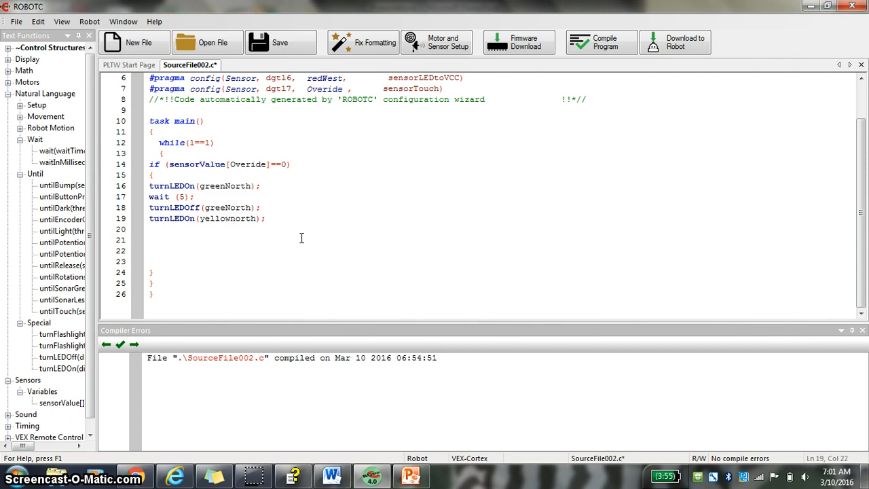
mouse_move(600, 43)
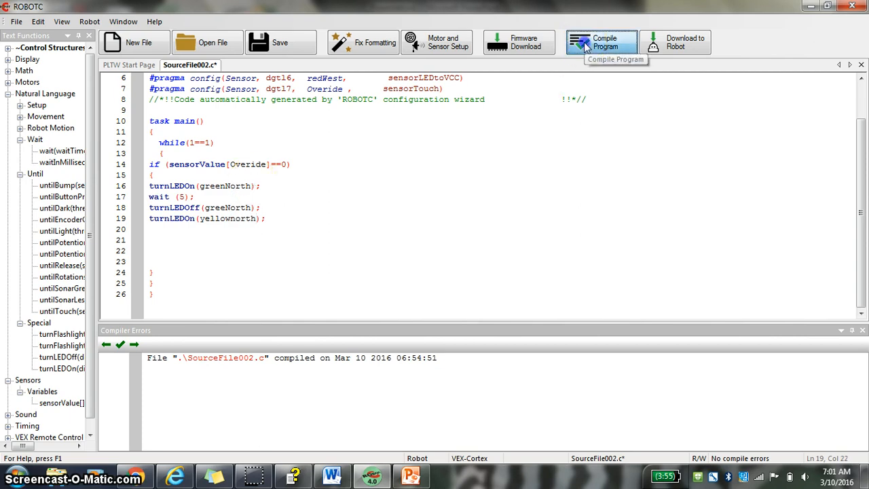
Compile the program and save it as 'stop light.c'
left_click(601, 43)
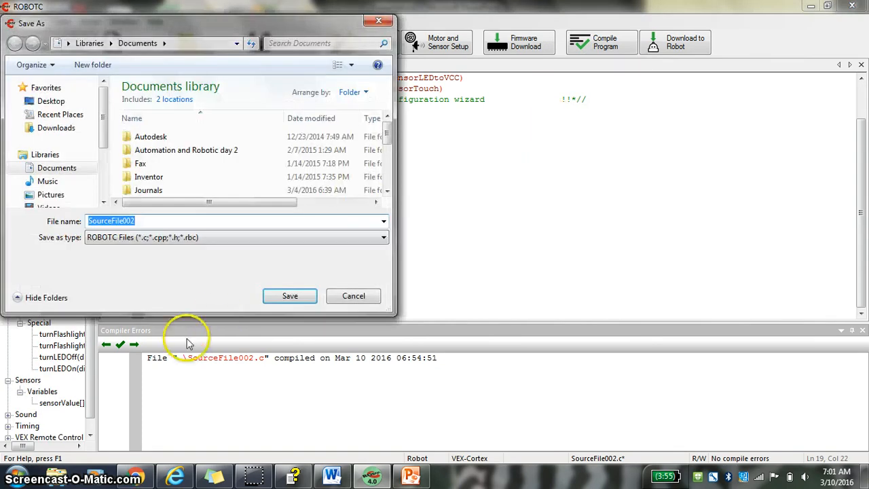
type("s")
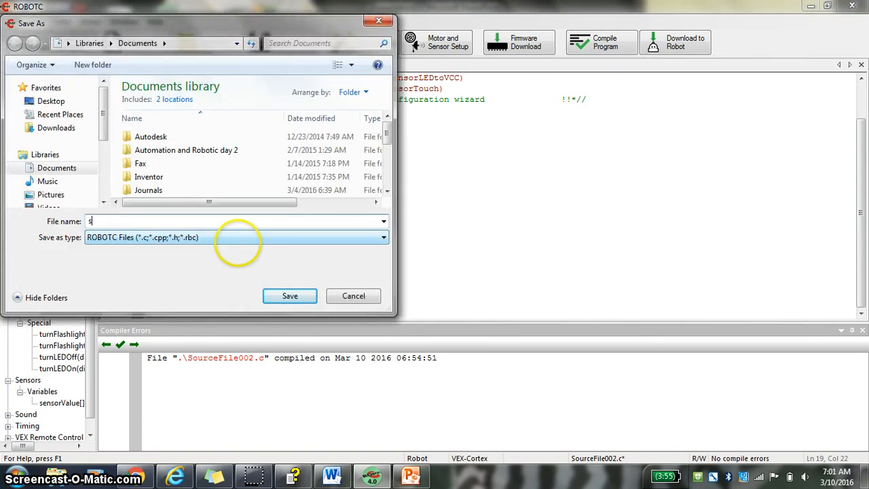
type("top ligh")
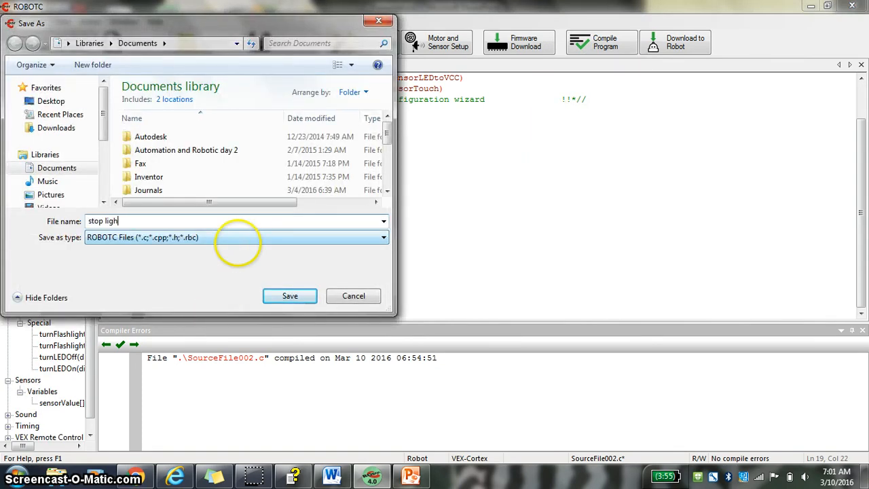
left_click(289, 295)
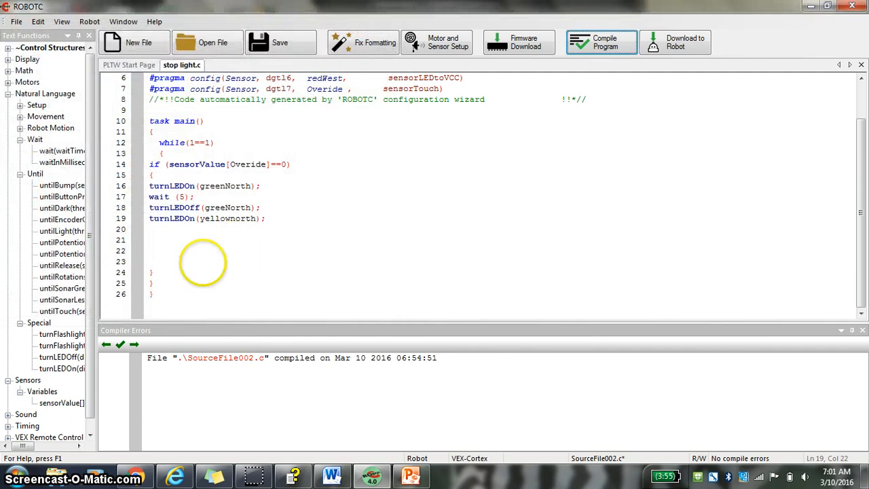
Correct greeNorth and yellownorth on lines 18–19 to greenNorth and yellowNorth, then recompile
left_click(601, 42)
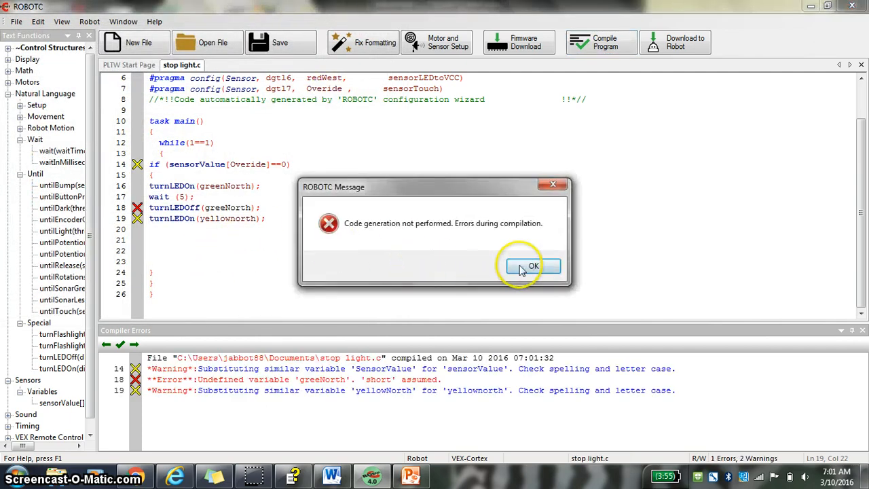
left_click(533, 265)
type("S")
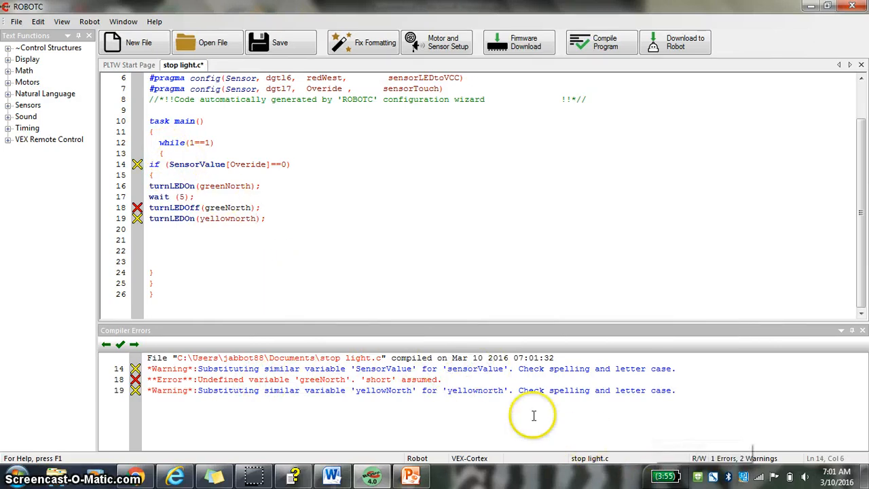
mouse_move(322, 385)
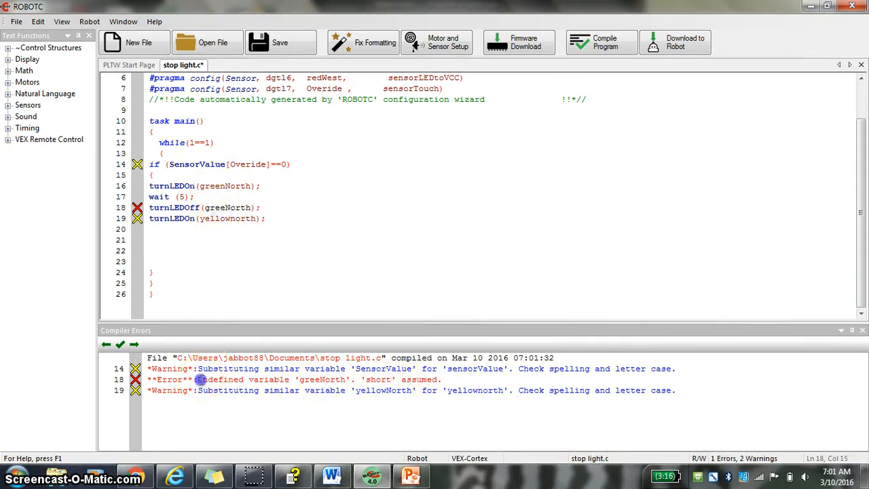
left_click_drag(204, 379, 330, 380)
type("N")
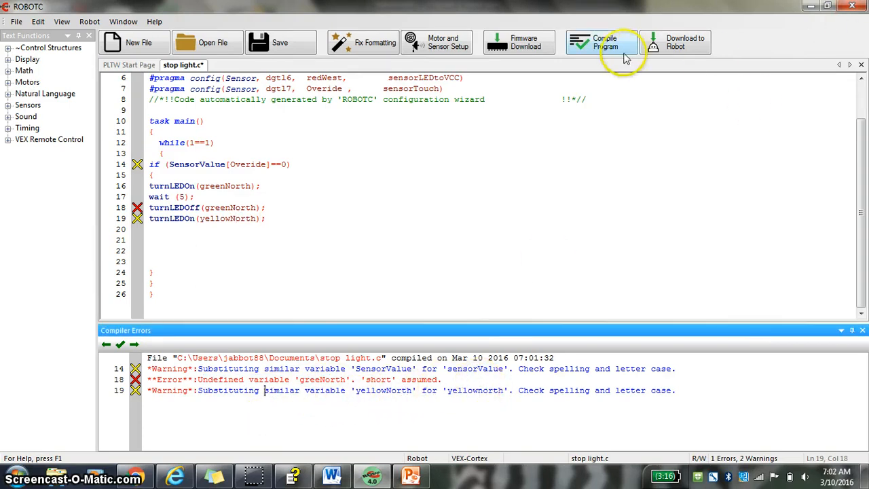
left_click(601, 42)
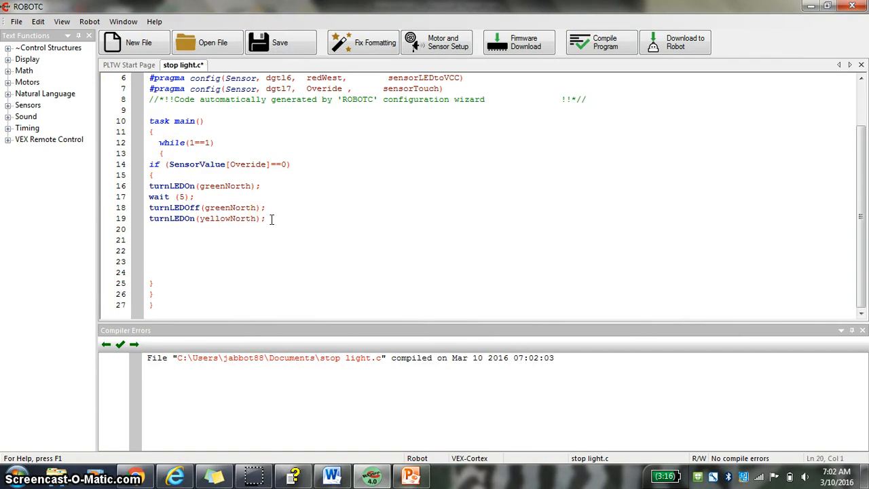
Add a wait(1); line after yellowNorth turns on
type("wait(1")
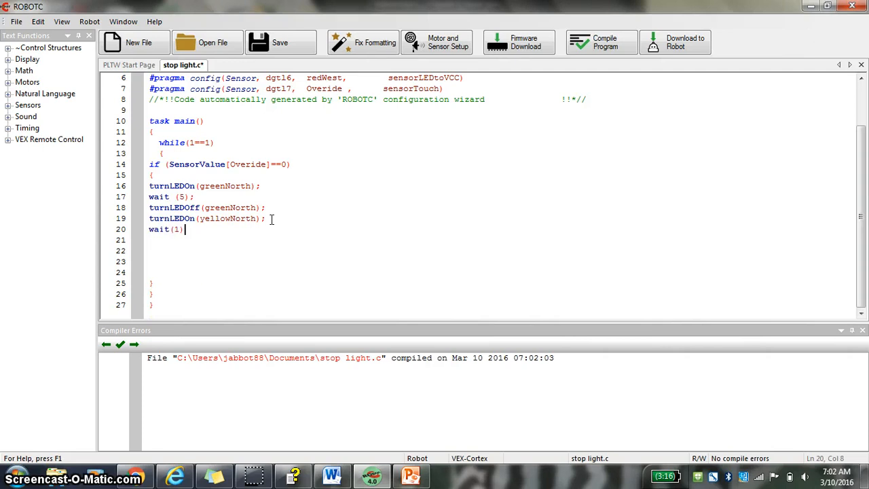
type("ledOff")
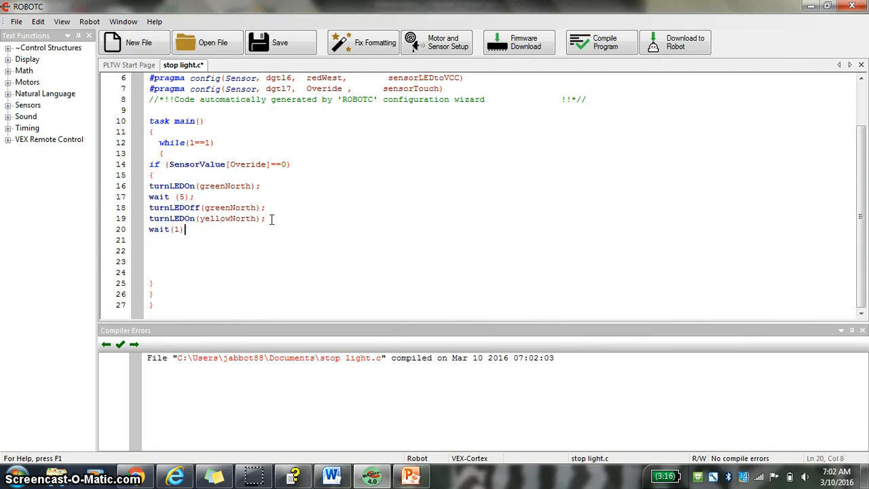
type(");")
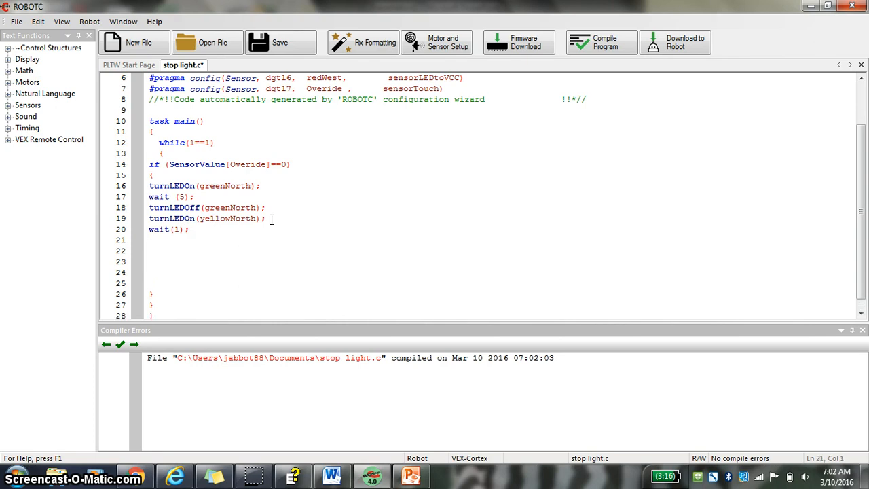
Paste LED lines below the wait and rename them to turnLEDOff(yellowNorth) and turnLEDOn(redNorth)
left_click(150, 240)
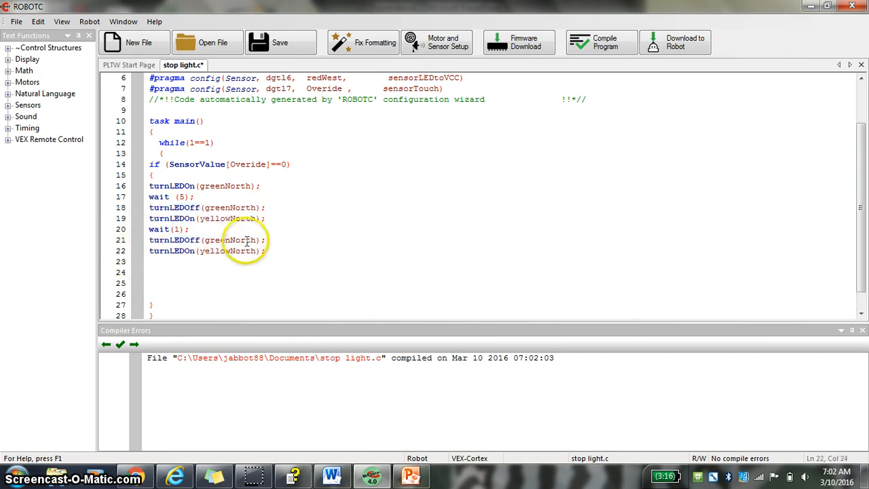
double_click(216, 240)
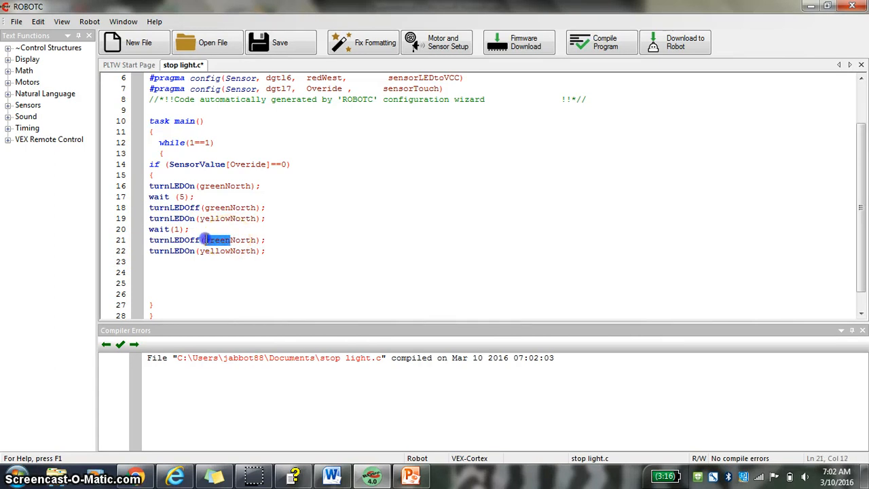
double_click(216, 240)
type("yellow")
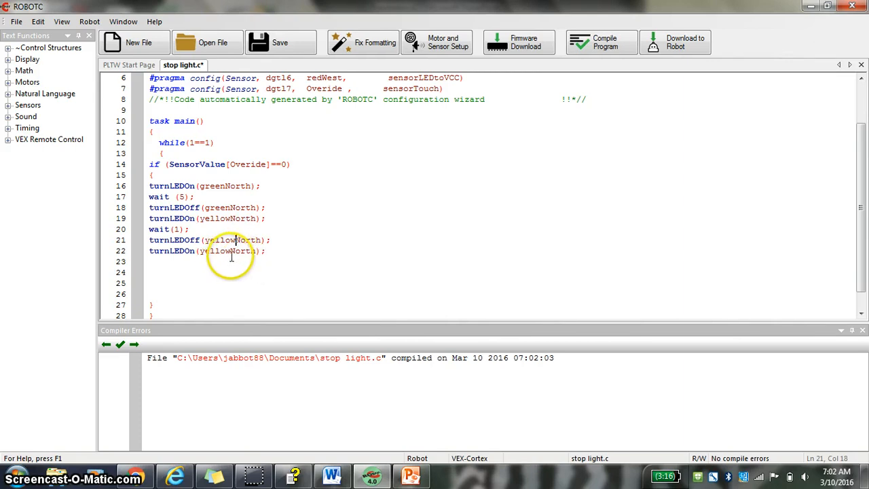
double_click(216, 250)
type("red")
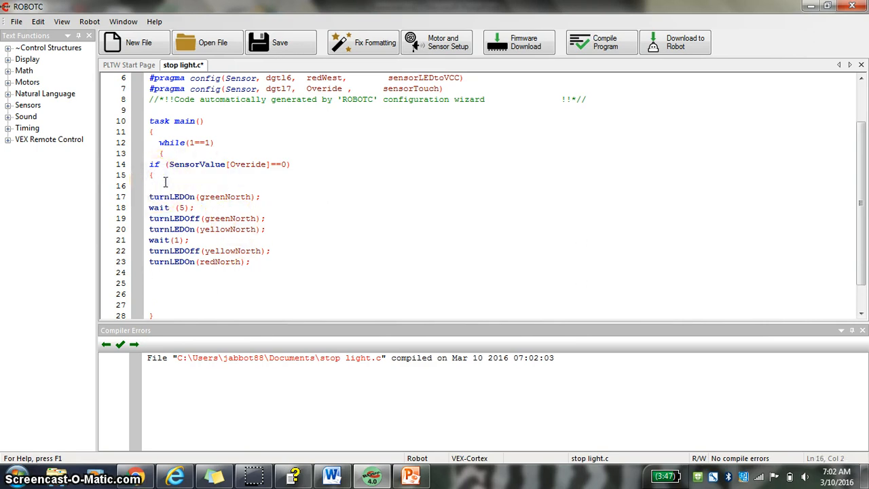
Insert turnLEDOn(redWest); as the first line inside the if block
left_click(151, 187)
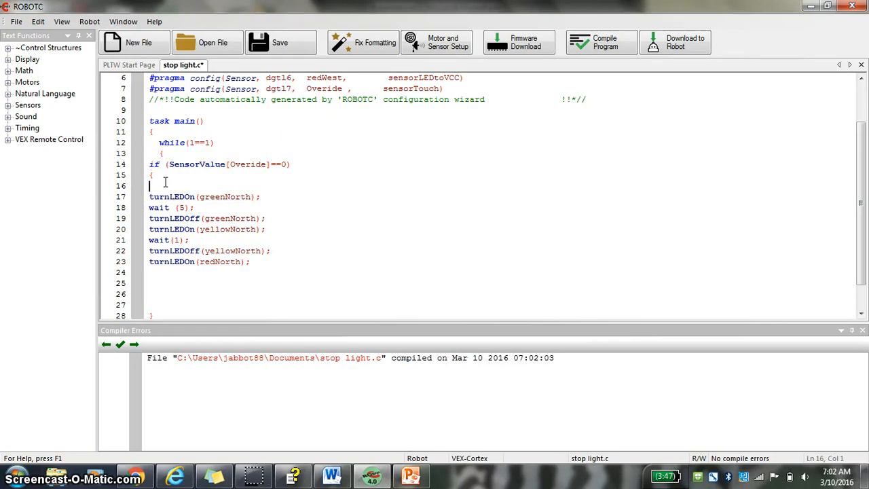
type("turnFlashlighturnLEDOn")
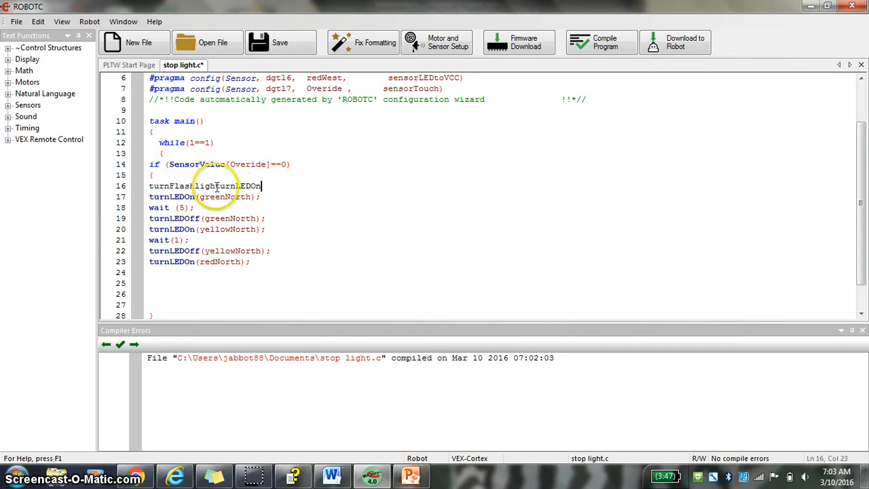
double_click(181, 185)
type("turnLEDOn(")
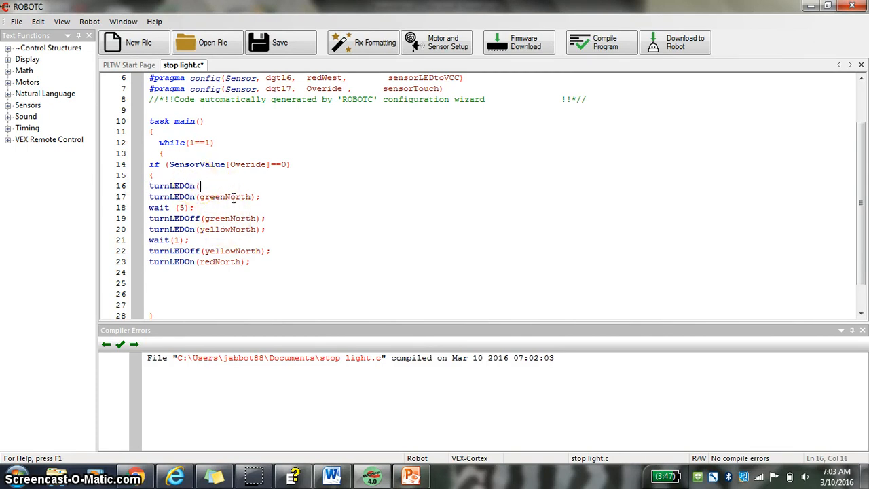
type("red")
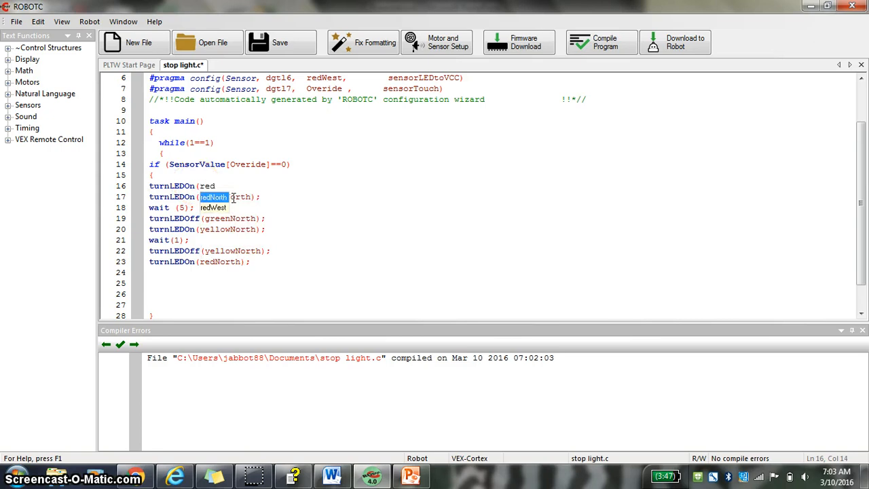
type("West);")
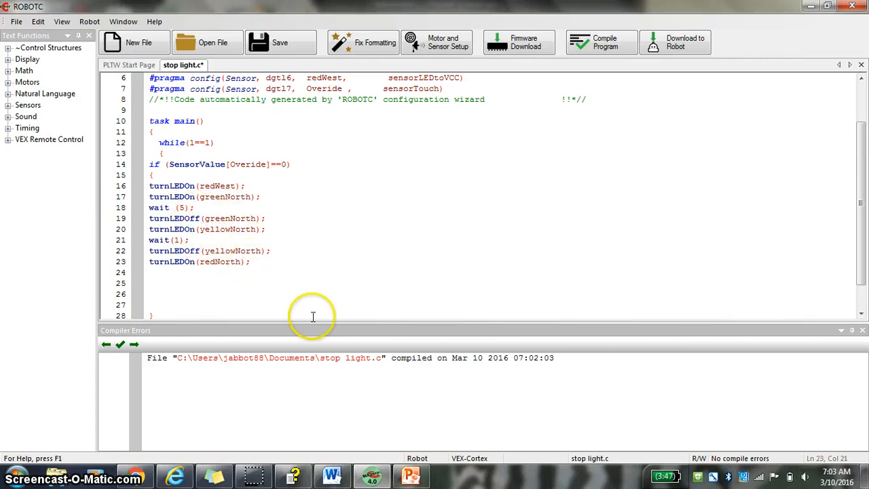
Add wait(.5); on line 24 and paste a copy of lines 16–23 below it
type("wait(")
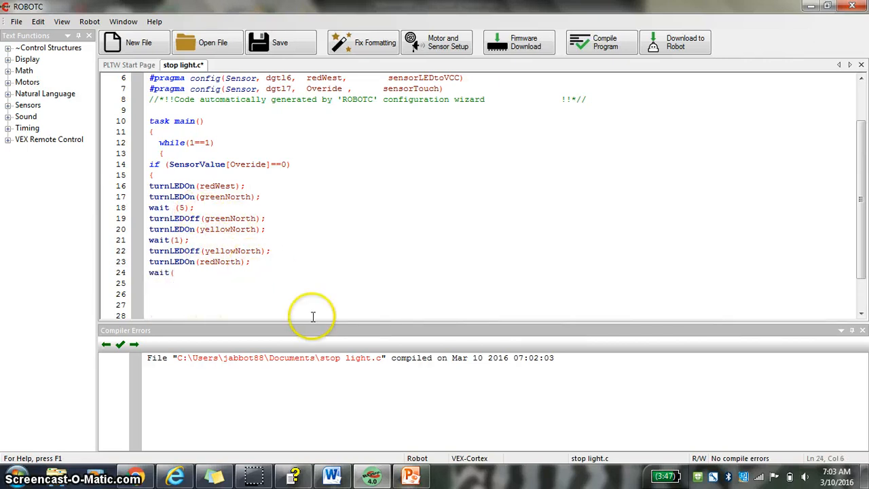
type(".")
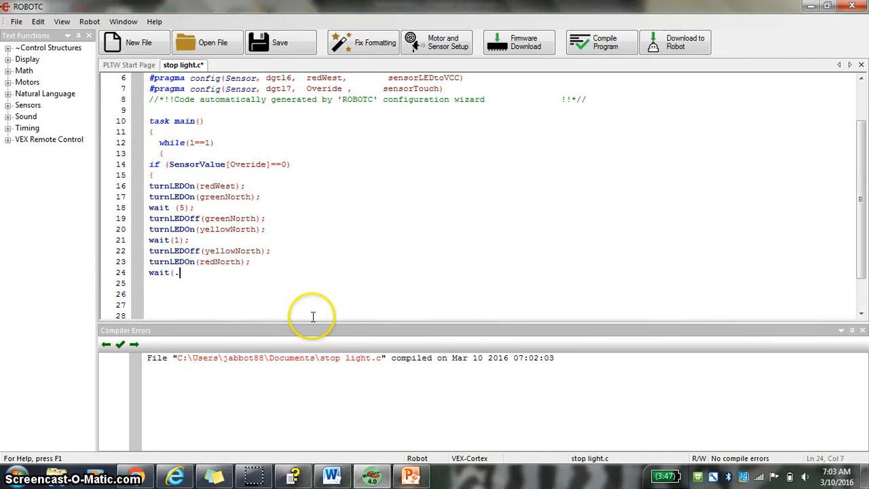
type("5);")
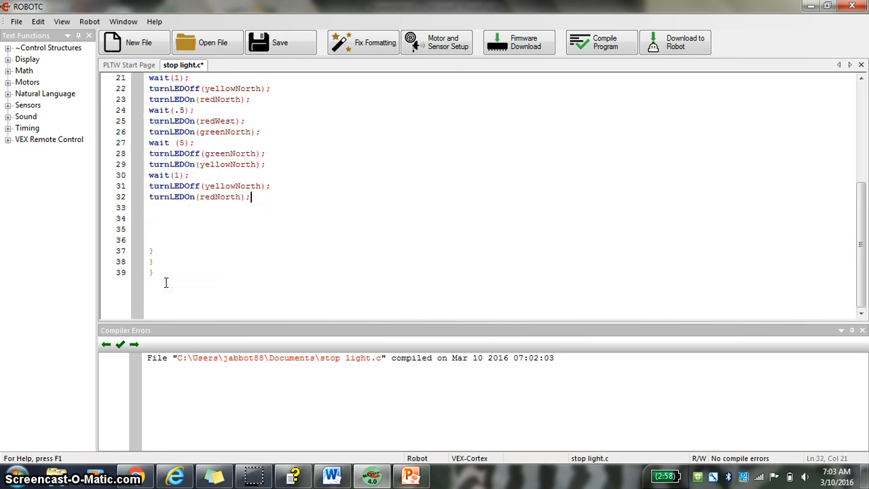
Rename the copied block's LEDs to redNorth, greenWest, yellowWest and redWest
scroll("up", 3)
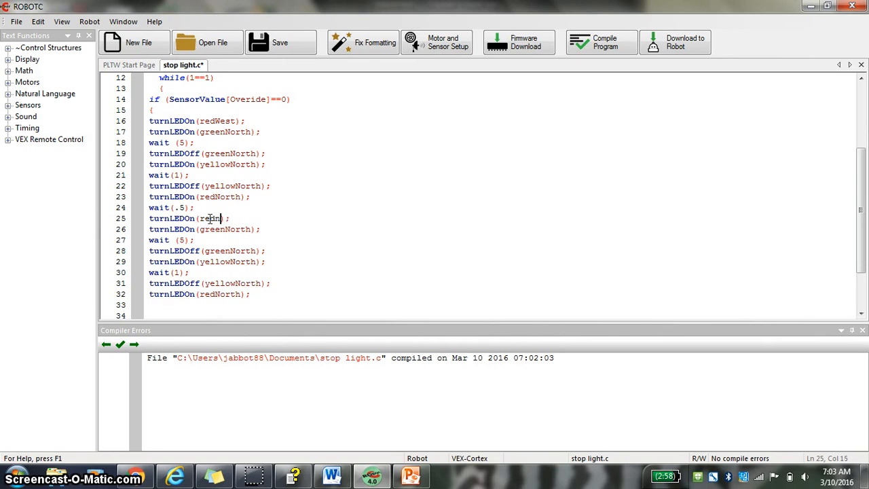
type("North)")
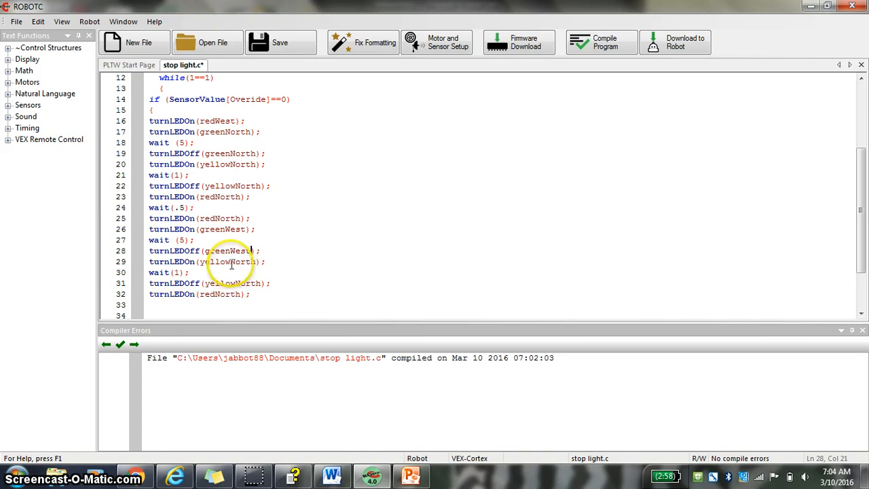
double_click(242, 262)
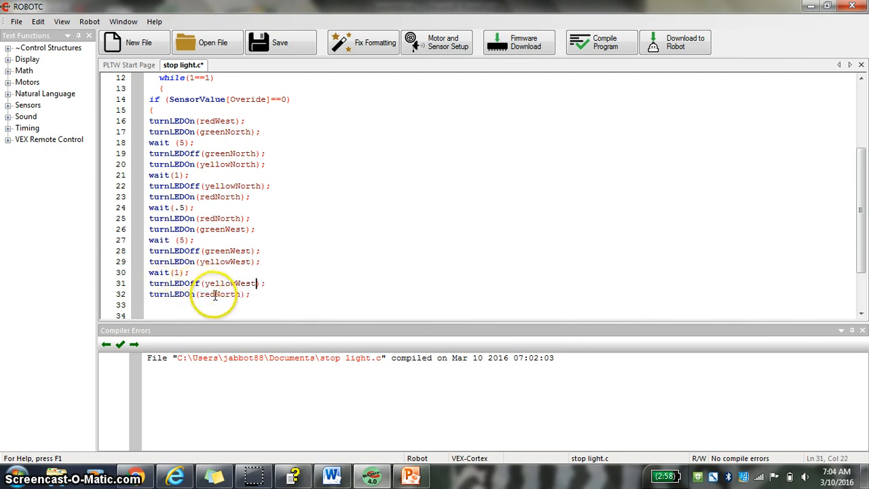
double_click(220, 294)
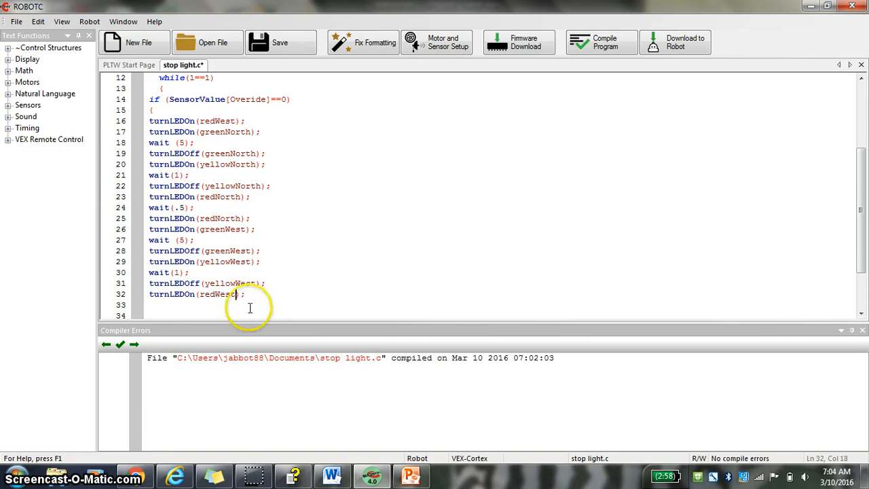
scroll("down", 3)
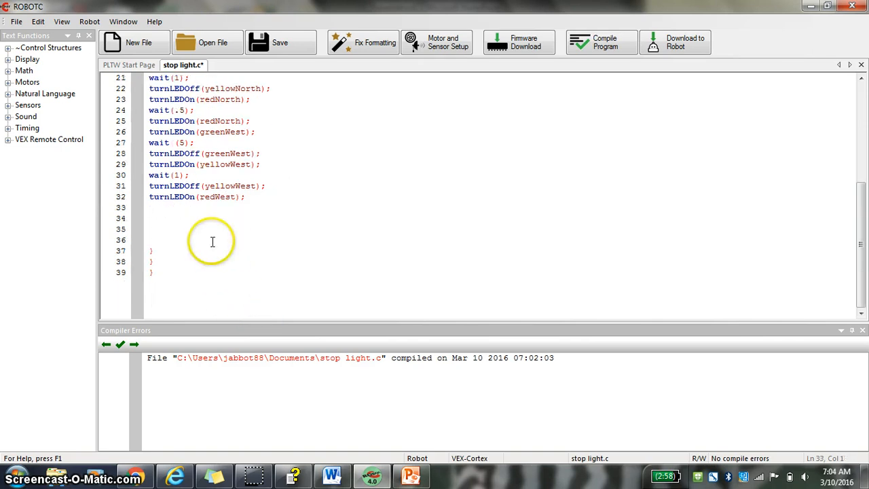
Type else with empty opening and closing braces after the if block's closing brace
scroll("up", 3)
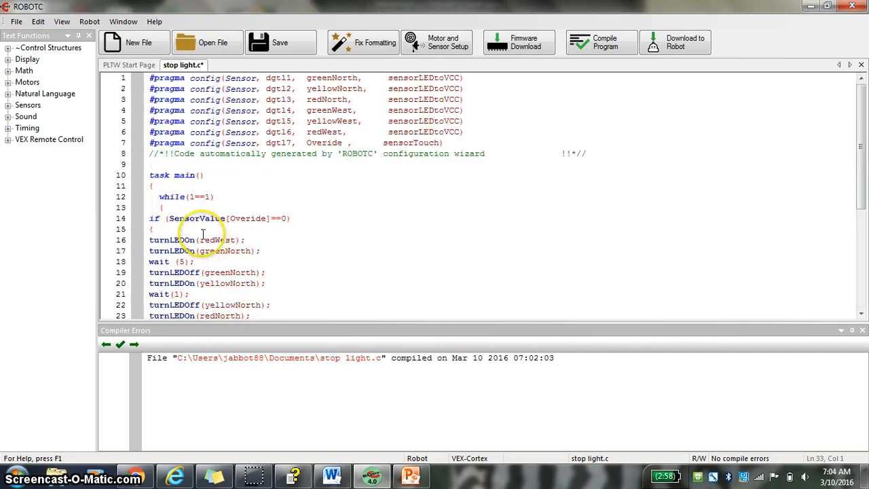
left_click(166, 204)
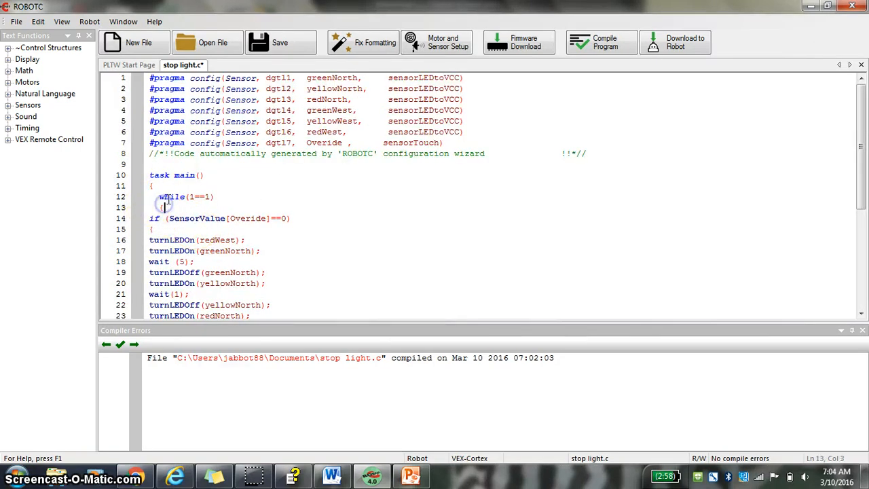
scroll("down", 3)
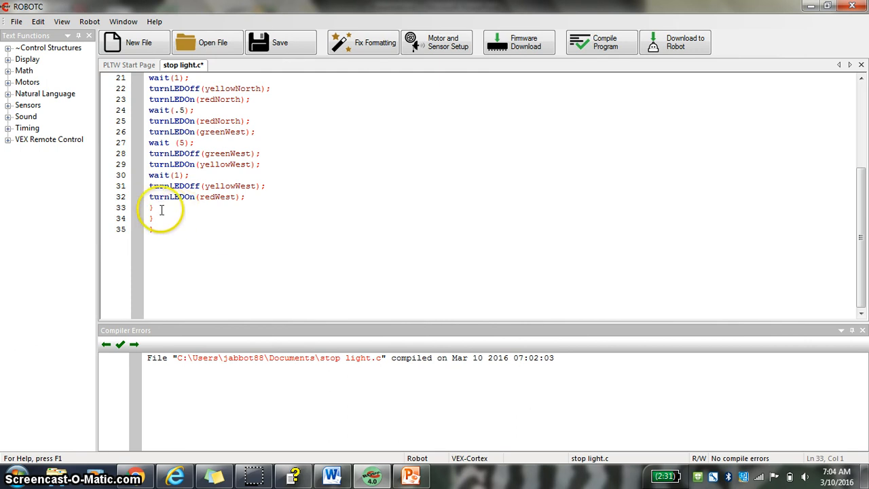
key("enter")
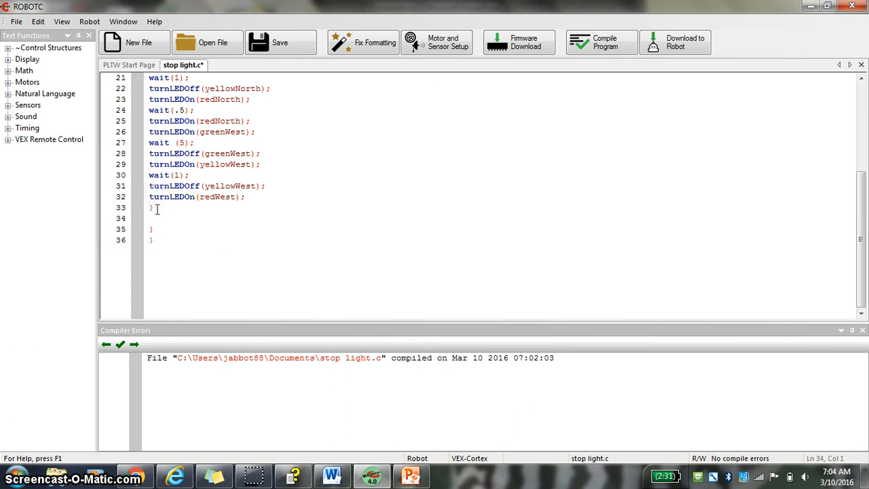
type("e")
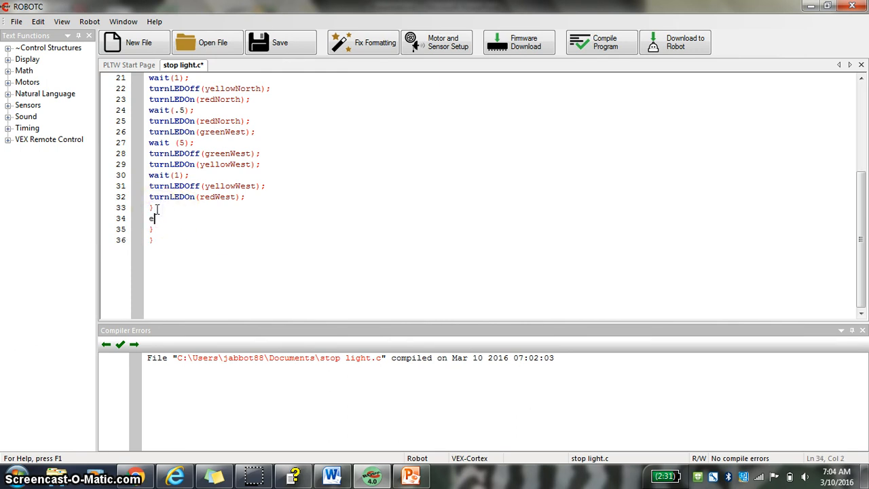
type("lse")
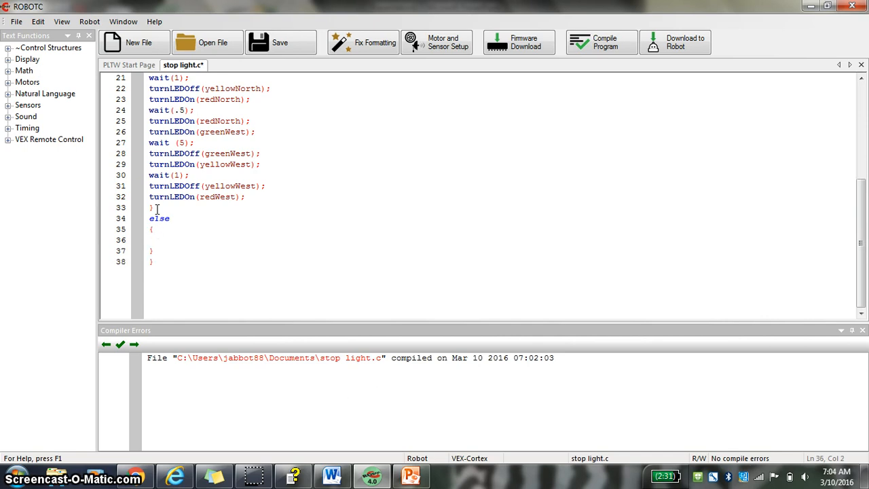
key("enter")
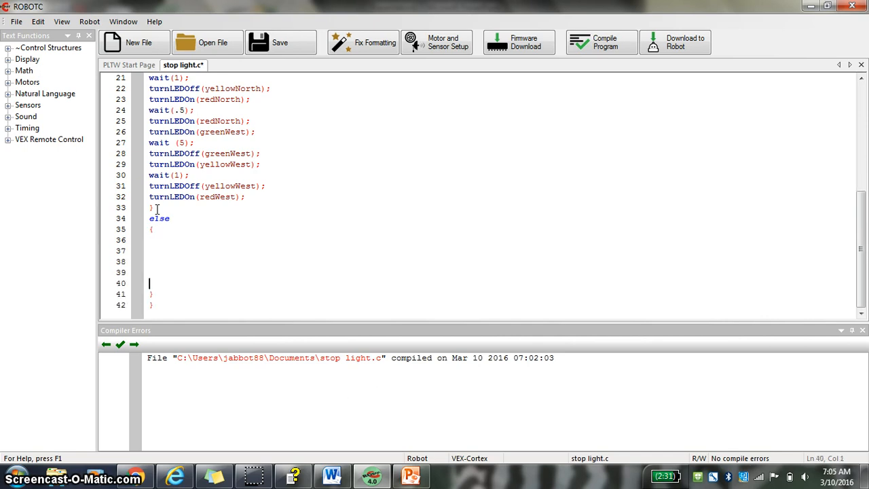
left_click(169, 229)
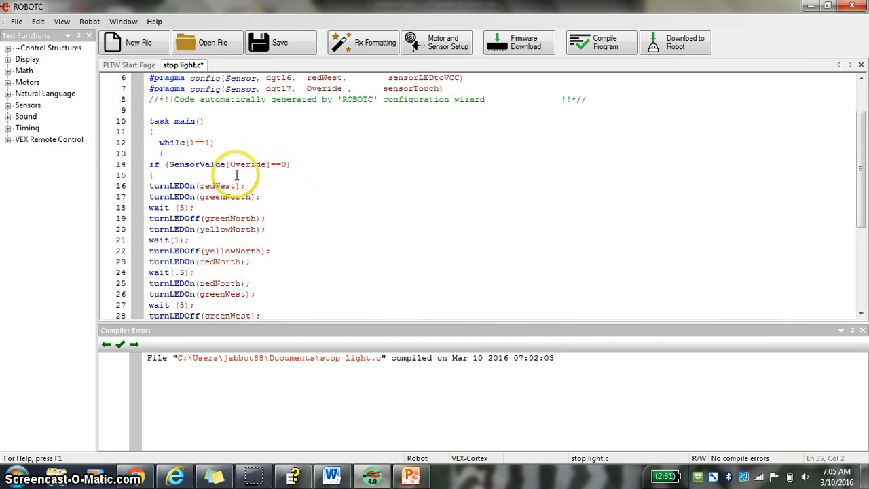
Insert LED functions in the else block, setting turnLEDOn to redNorth and redWest
scroll("down", 3)
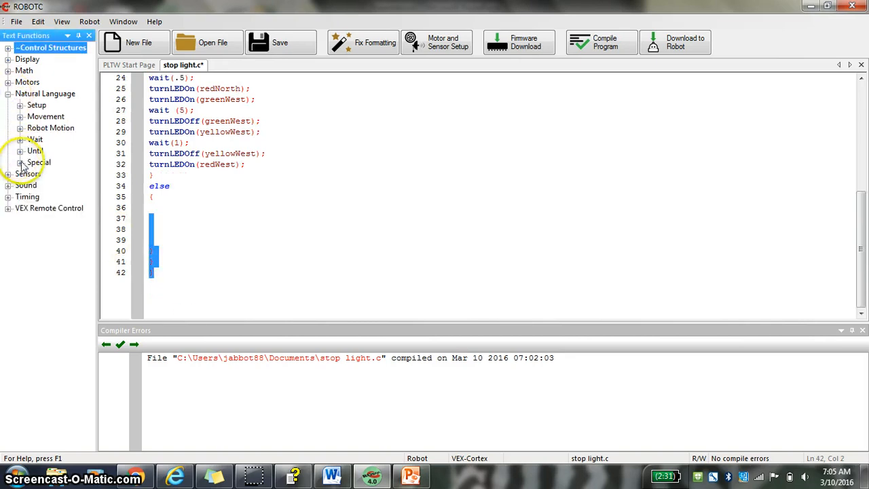
left_click(20, 161)
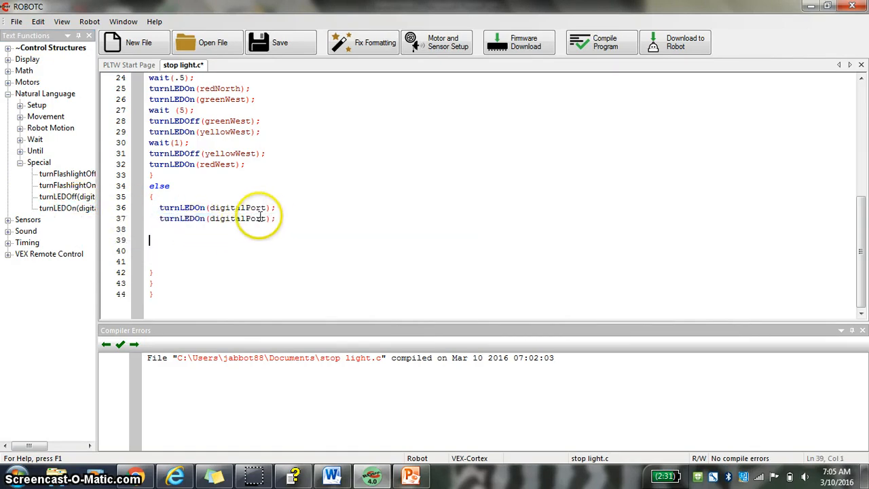
double_click(238, 207)
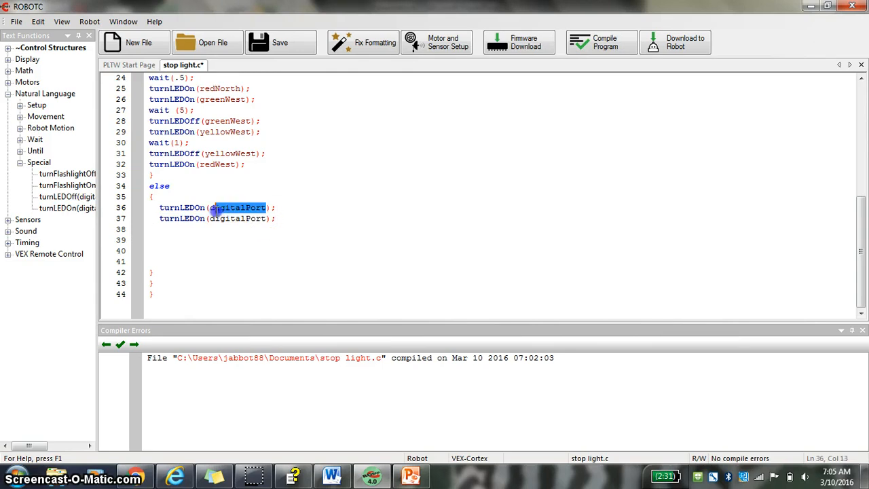
type("redN")
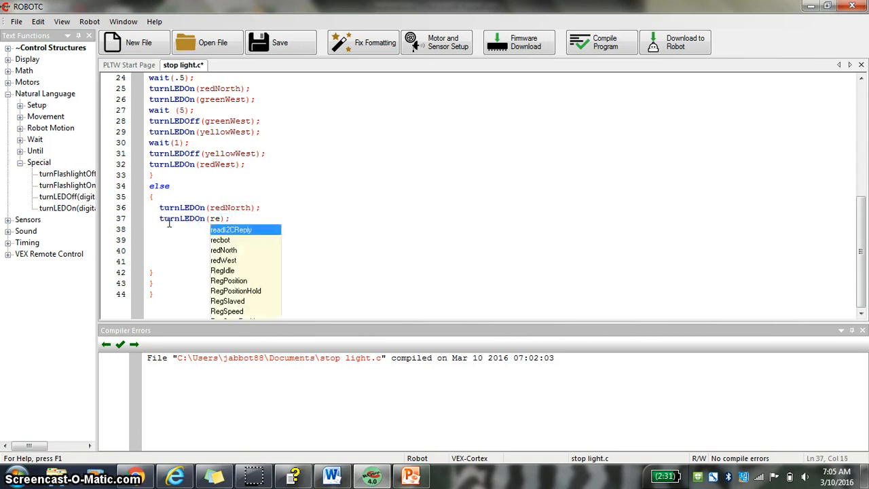
type("dWest")
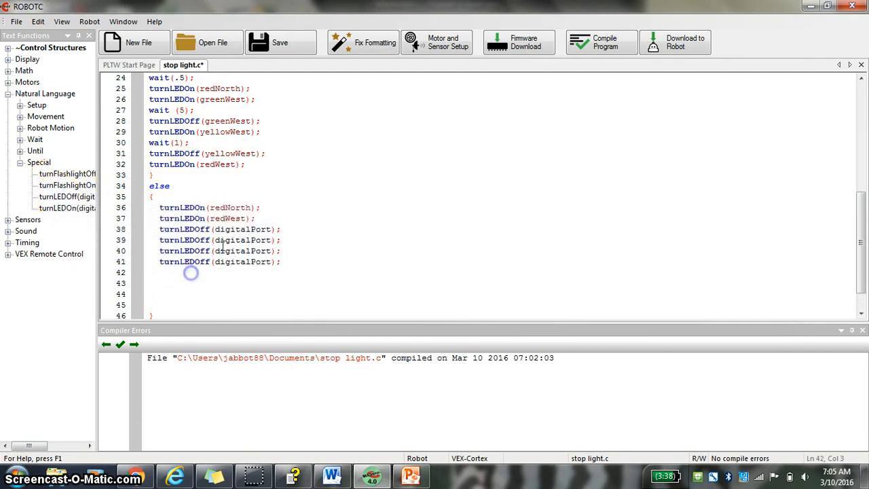
Fill the turnLEDOff lines with greenNorth, greenWest, yellowNorth and yellowWest
double_click(242, 229)
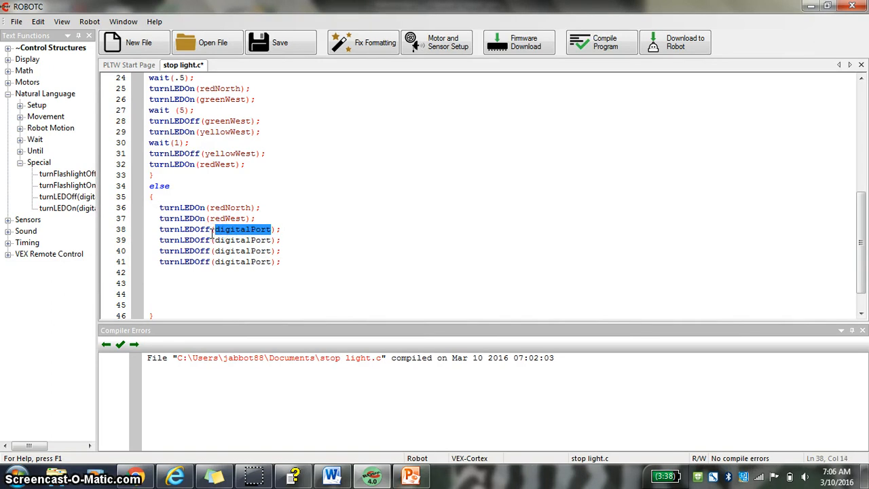
type("greenN")
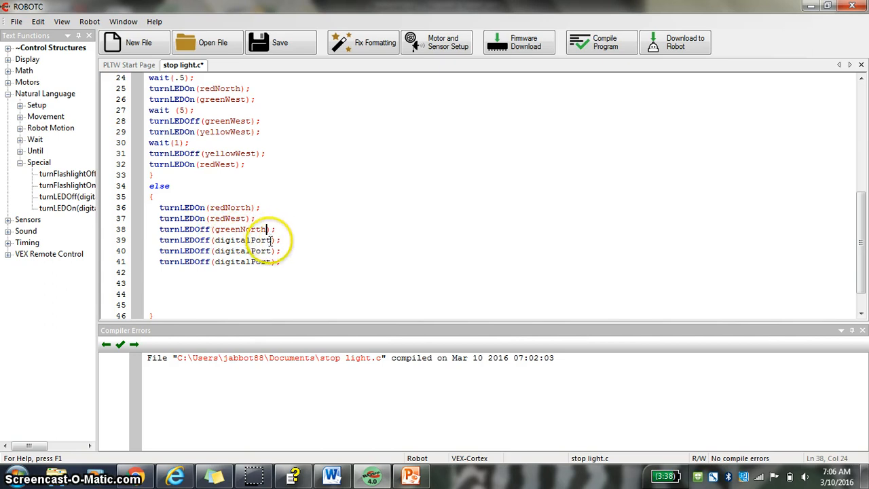
double_click(242, 239)
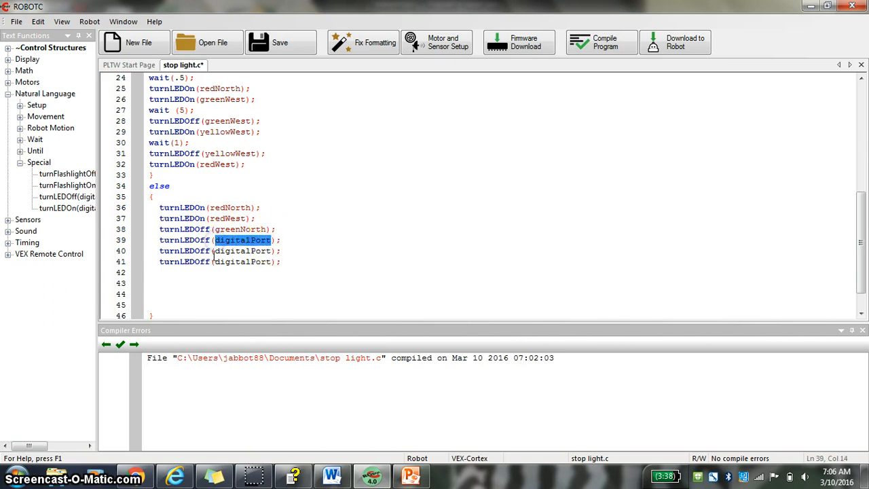
type("gr")
left_click(220, 261)
type("y")
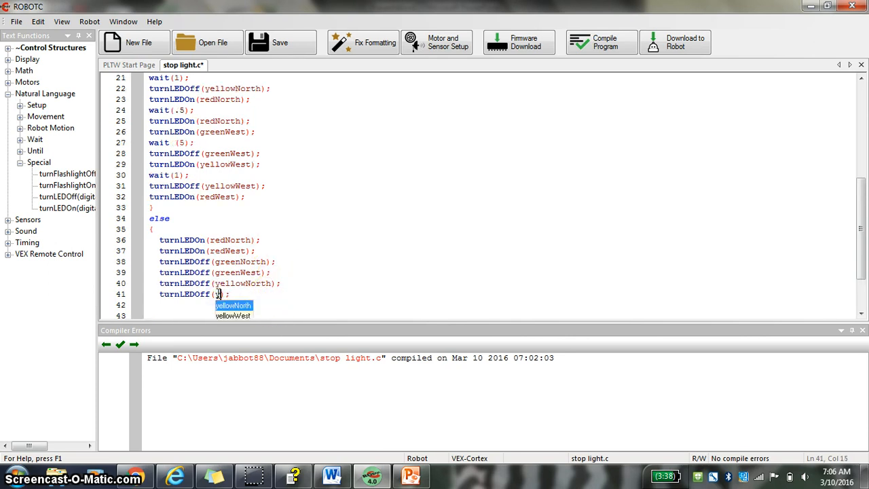
key("Down")
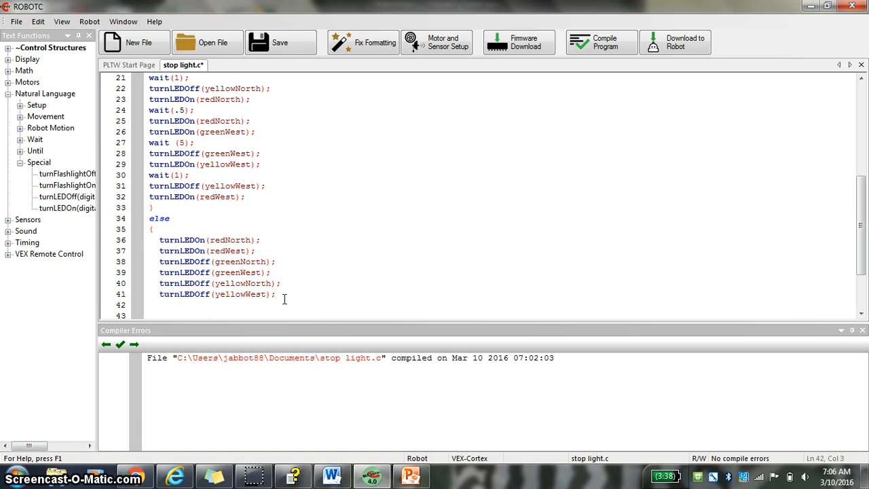
Add wait(3); below the LED-off lines in the else block
type("wait(")
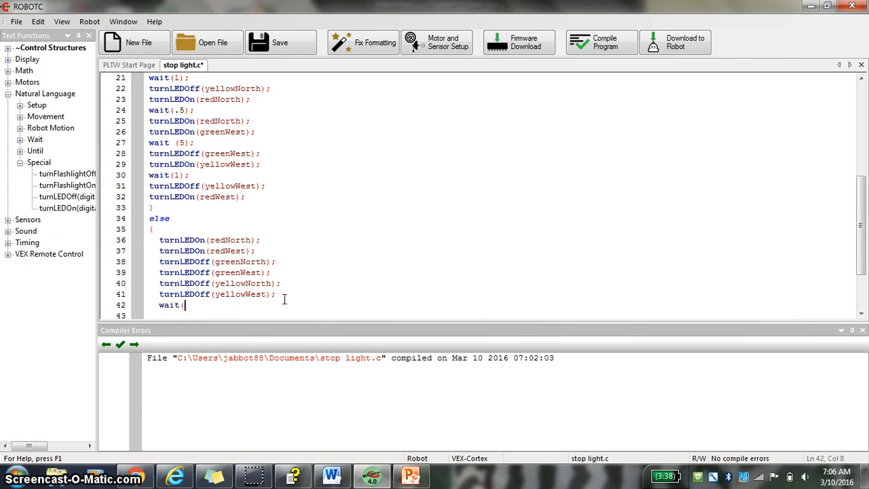
type("30")
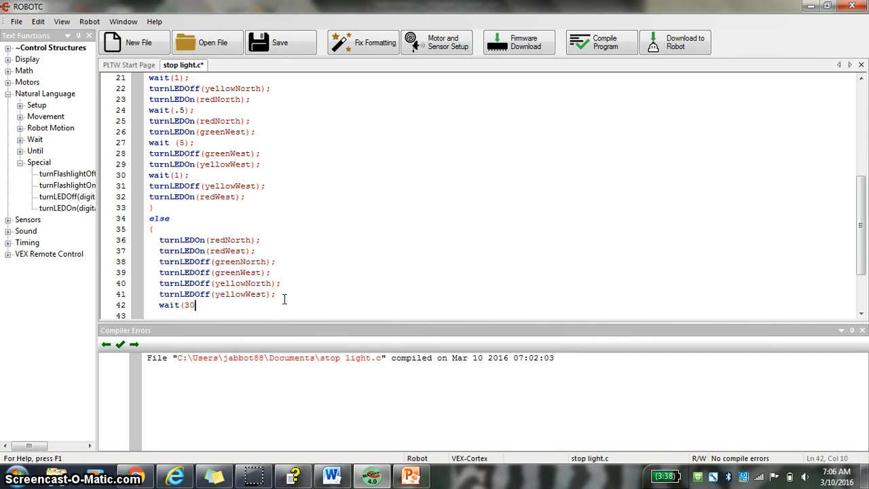
type(")")
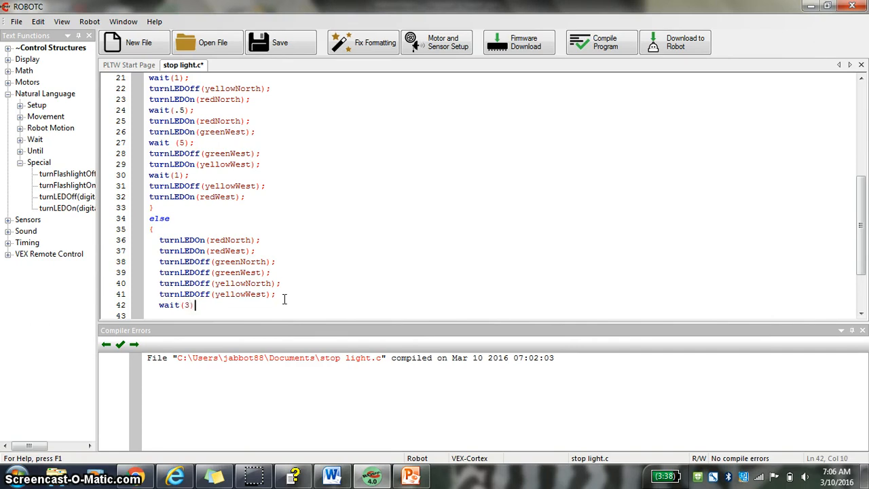
type(";")
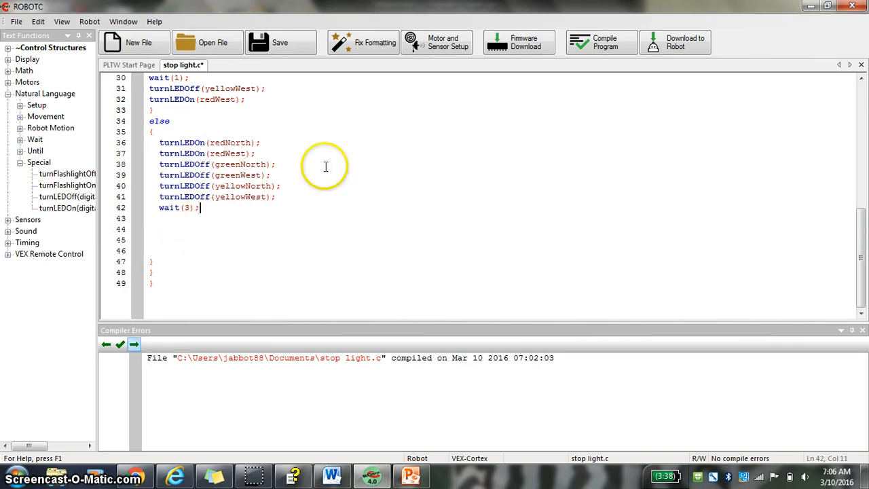
Type and erase a stray comment after the if condition on line 14
scroll("up", 3)
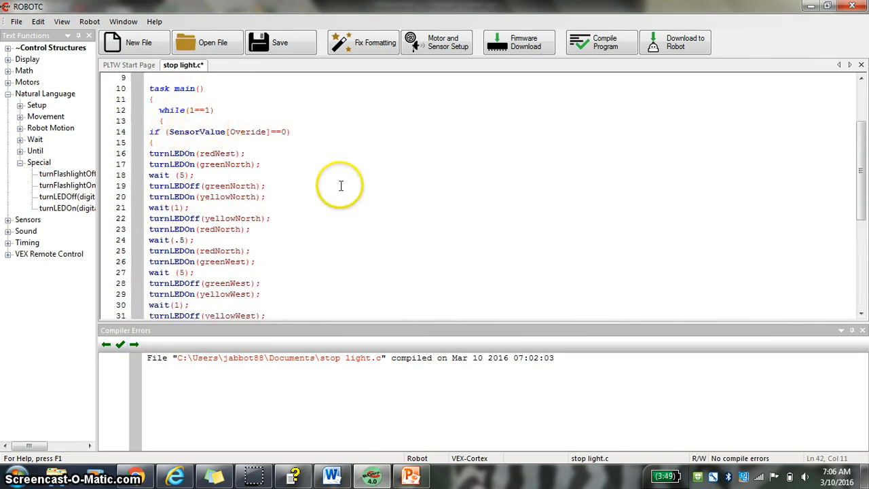
scroll("down", 3)
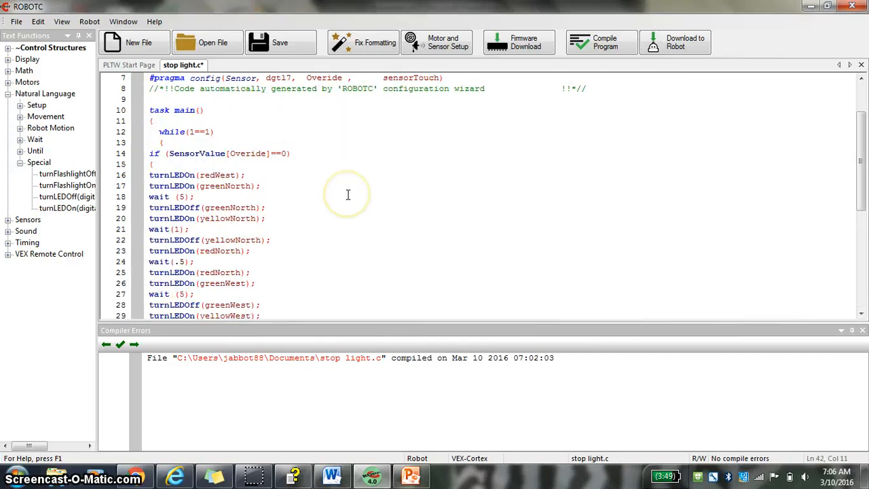
scroll("up", 3)
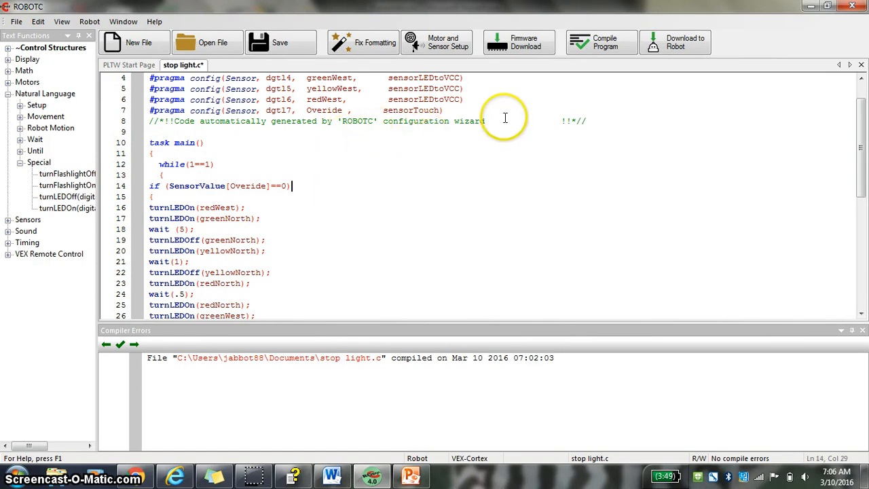
type("//")
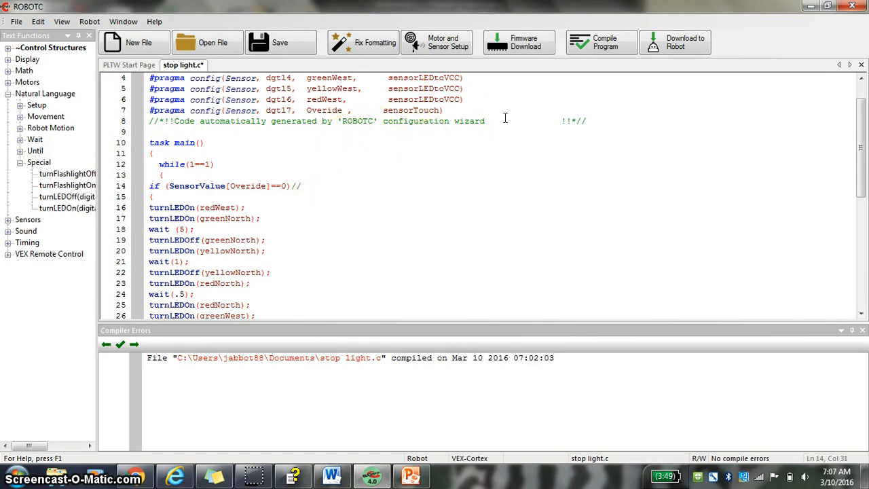
type("whejh")
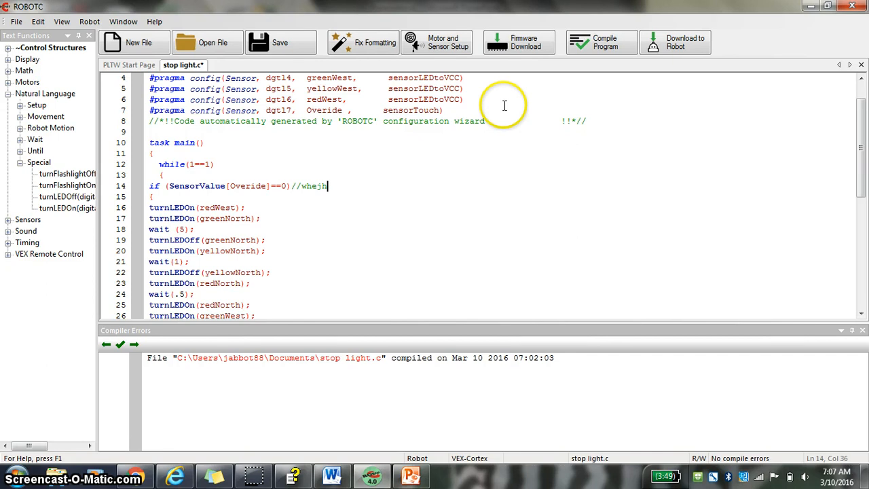
key("BackSpace")
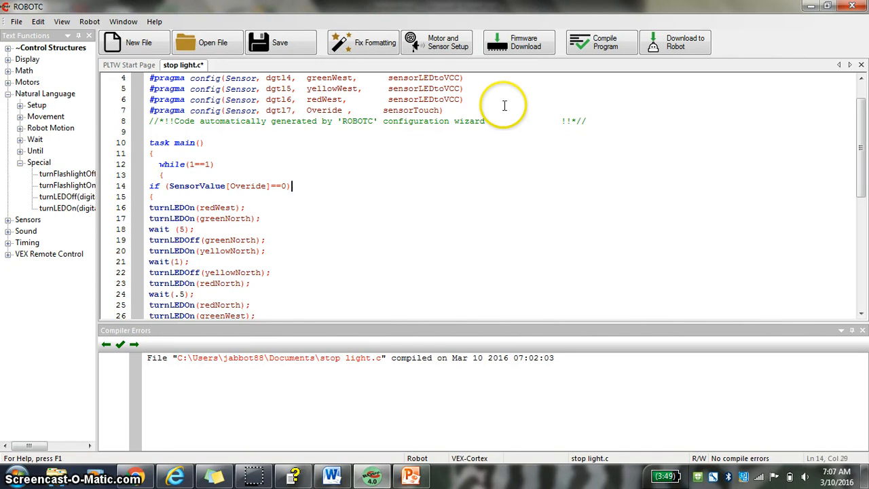
mouse_move(670, 82)
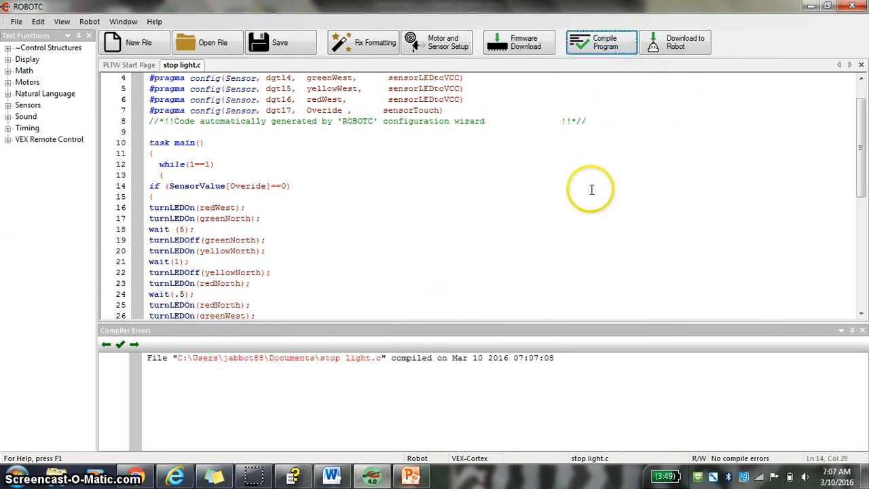
mouse_move(432, 206)
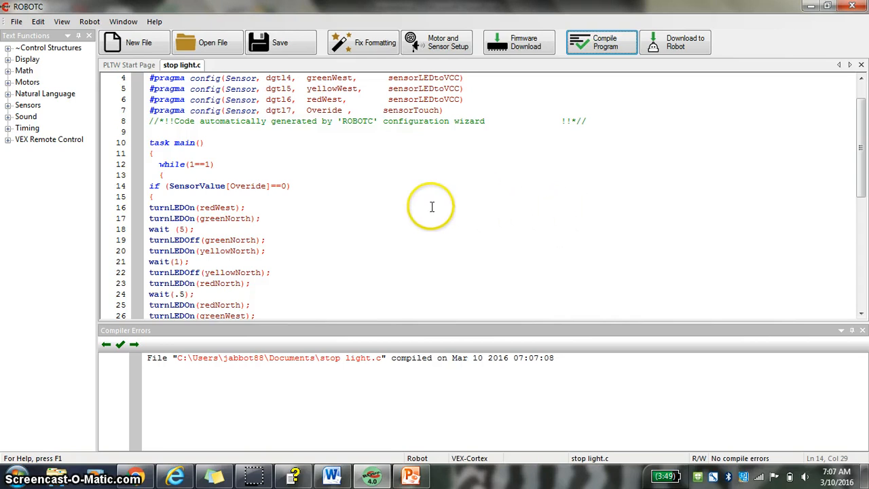